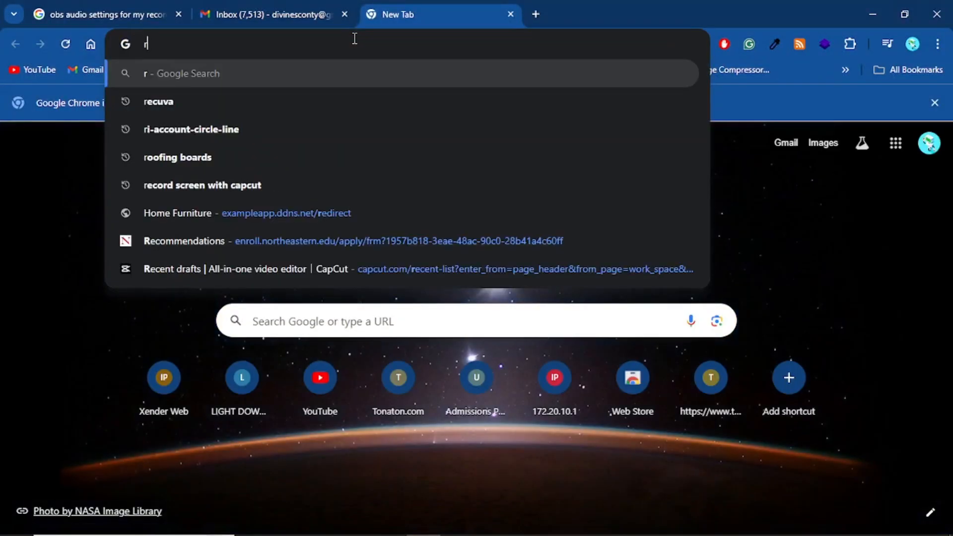
Step: Search Google for 'recuva' and follow the CCleaner 'Download Recuva' result
{"action": "type", "text": "ecuva&oq=recuva&gs_lcrp=EgZjaHJvbWUqDggAEEUYJxg7GIAEGIoFMg4IABBFGCcYOxiABBiKBTIGC..."}
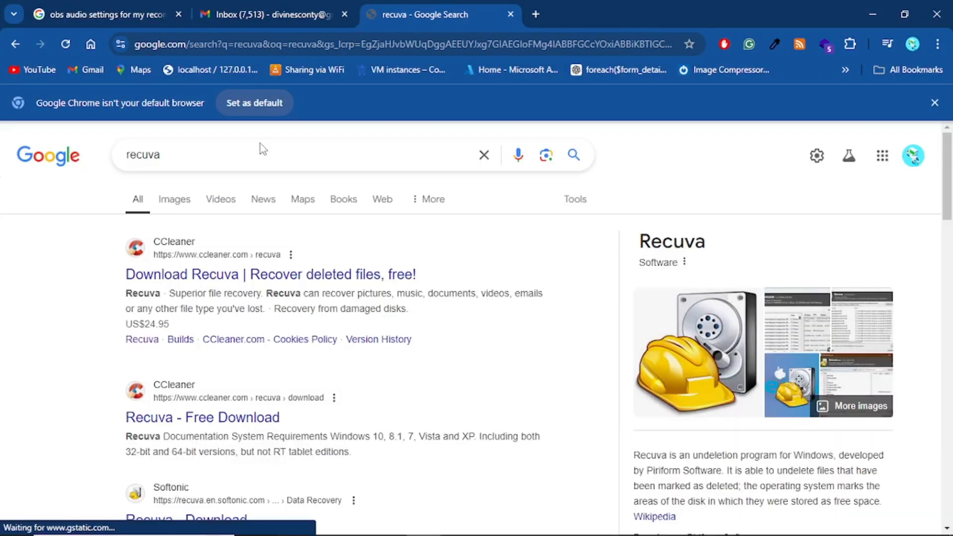
{"action": "left_click", "coordinate": [269, 274]}
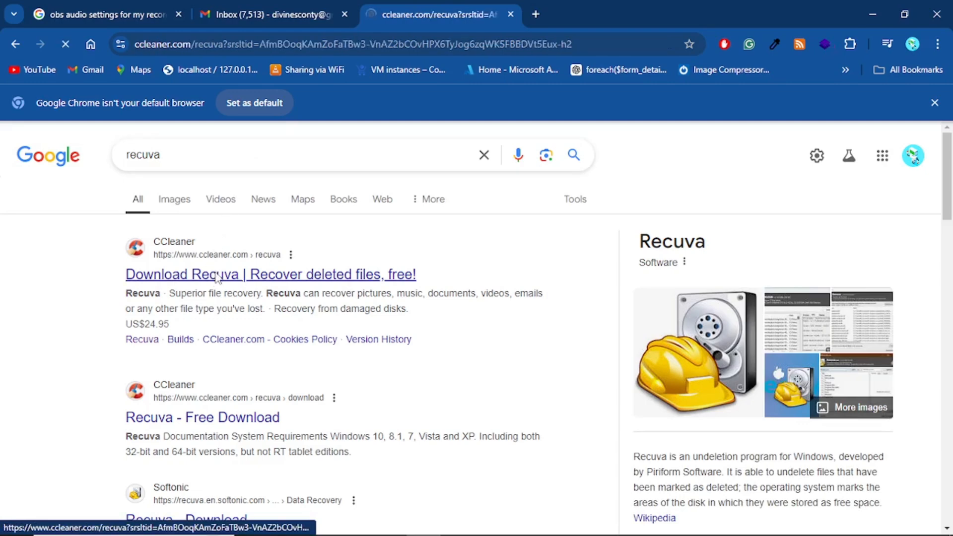
Step: Scroll the Recuva product page to the Free, Professional and Professional Plus version cards
{"action": "left_click", "coordinate": [270, 273]}
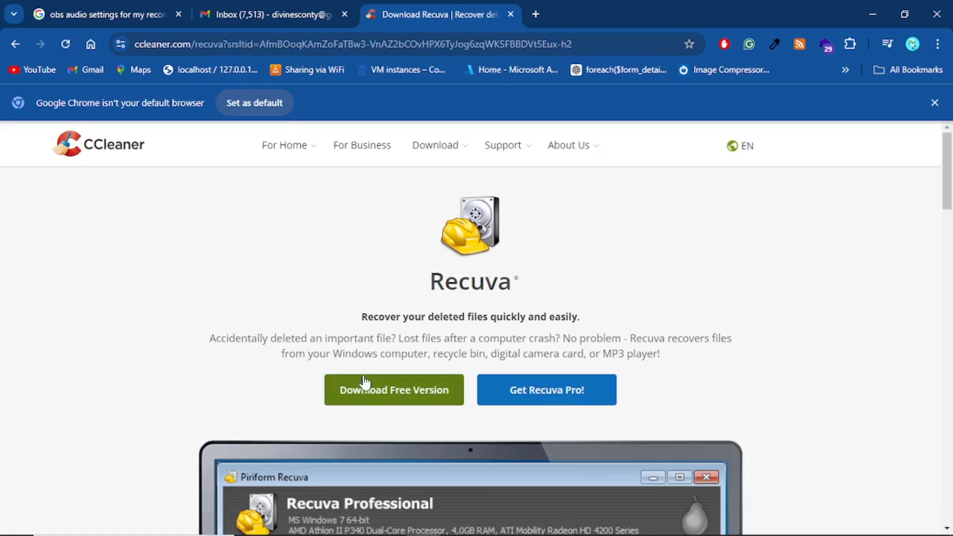
{"action": "scroll", "scroll_direction": "down", "scroll_amount": 3}
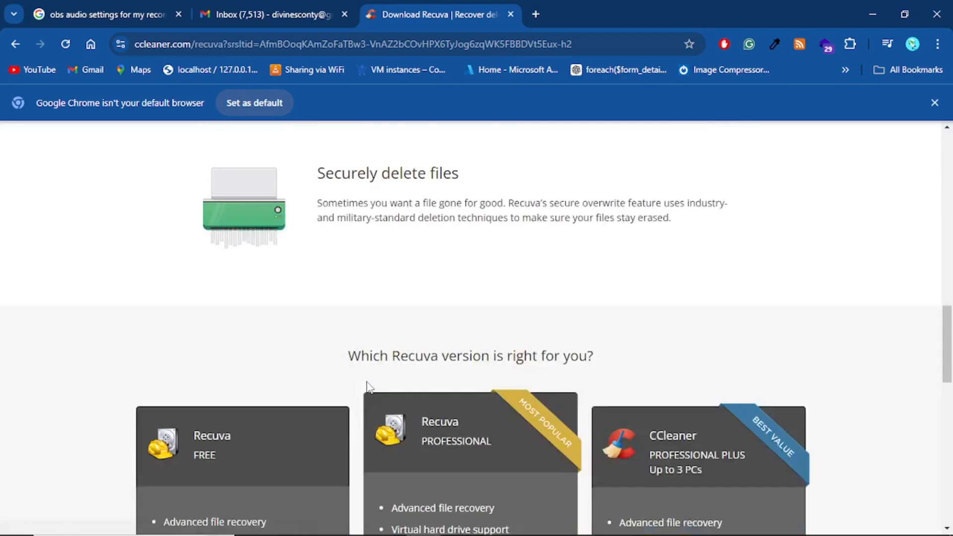
{"action": "scroll", "scroll_direction": "down", "scroll_amount": 3}
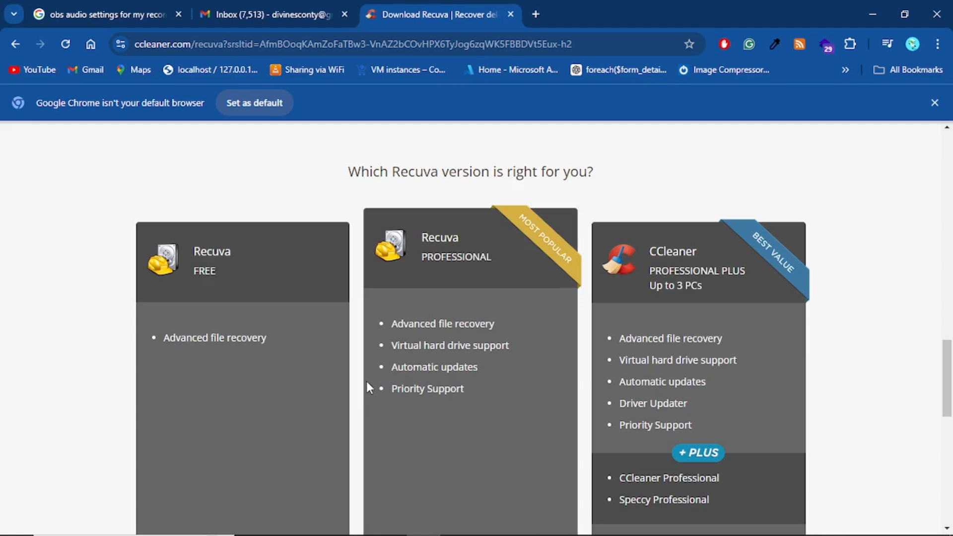
{"action": "scroll", "scroll_direction": "down", "scroll_amount": 3}
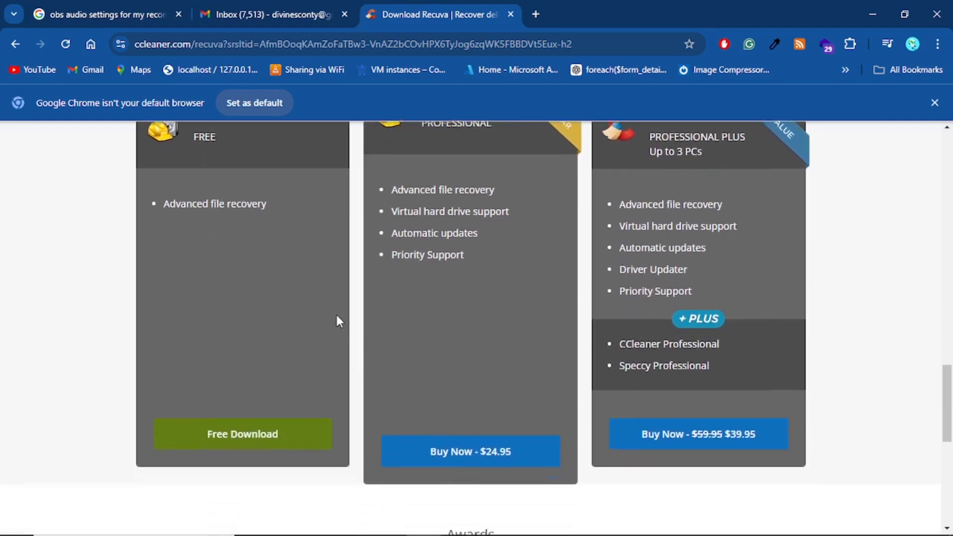
{"action": "scroll", "scroll_direction": "down", "scroll_amount": 3}
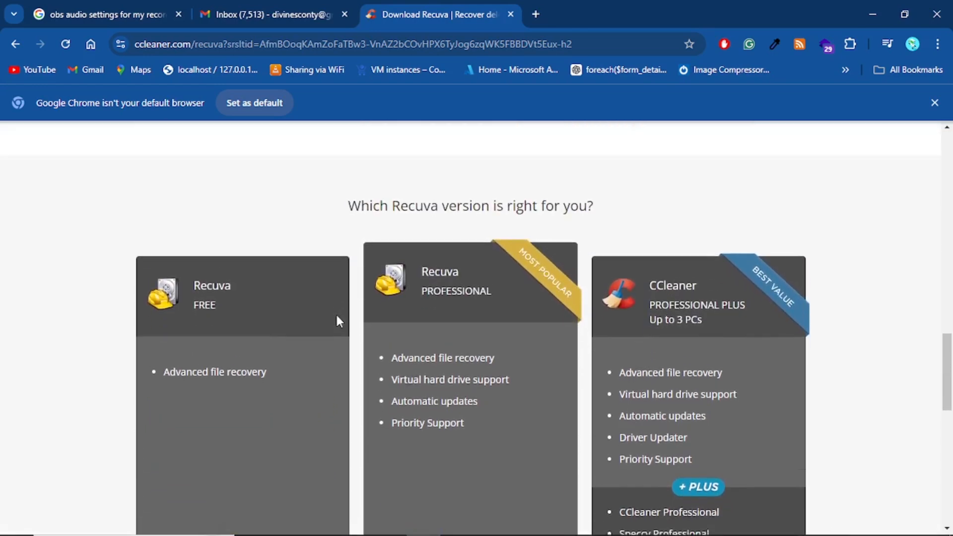
{"action": "scroll", "scroll_direction": "down", "scroll_amount": 3}
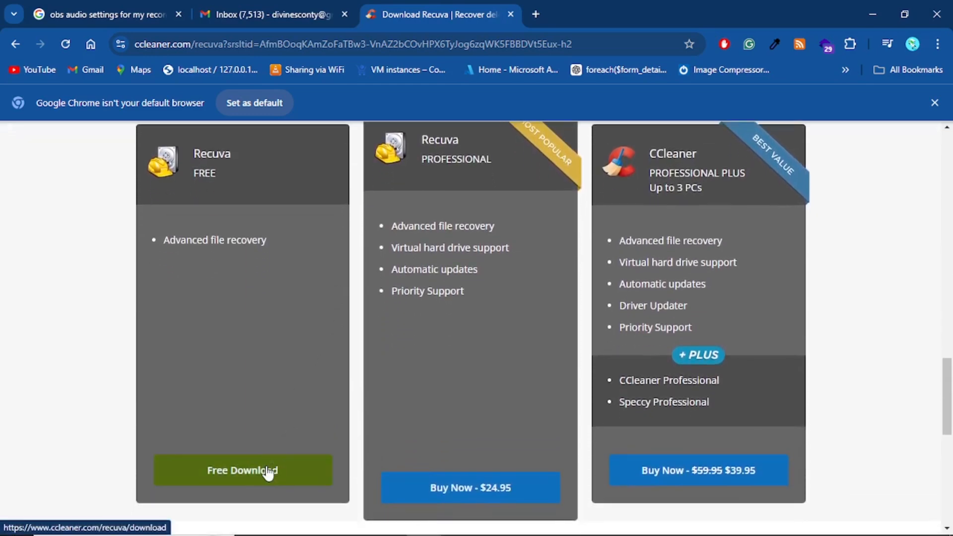
Step: Go to the free Recuva download page and review the free-versus-paid comparison table
{"action": "left_click", "coordinate": [242, 469]}
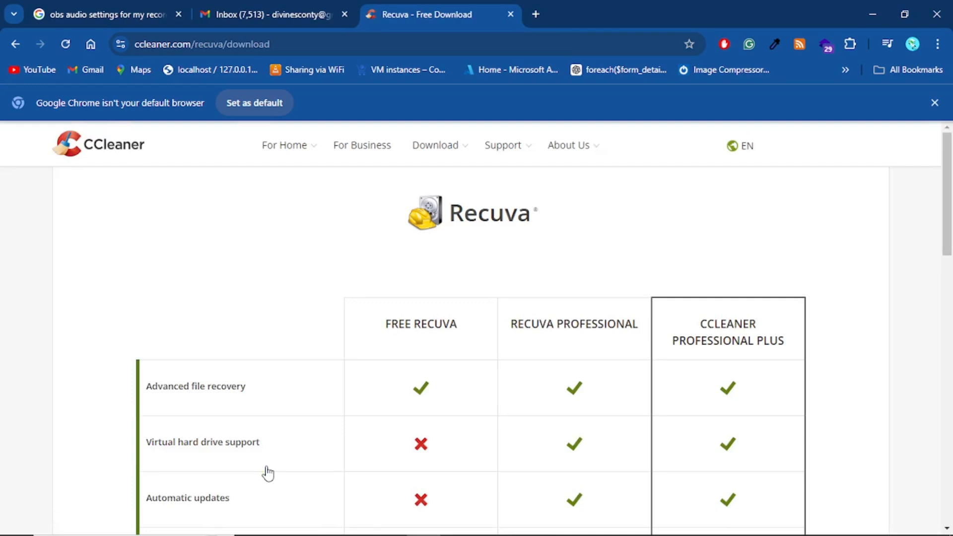
{"action": "scroll", "scroll_direction": "down", "scroll_amount": 3}
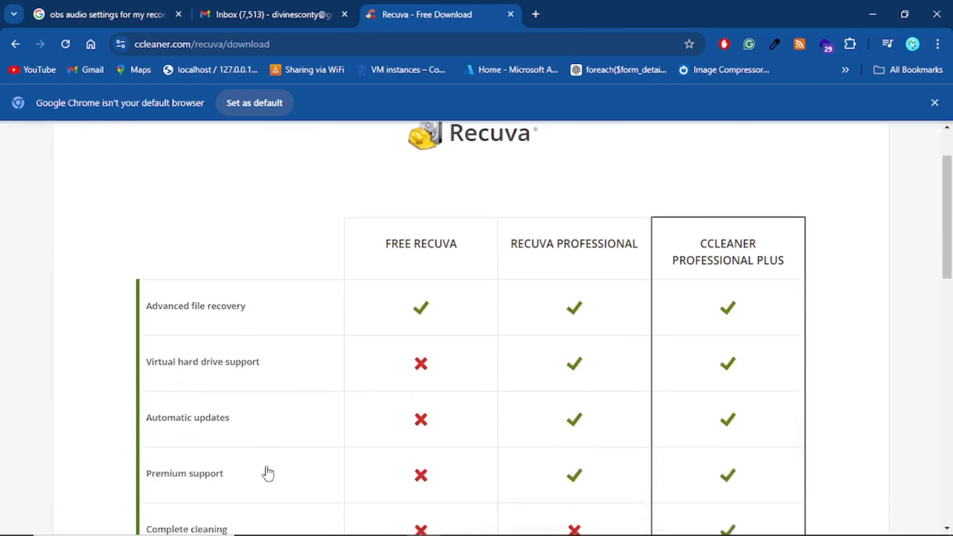
{"action": "scroll", "scroll_direction": "down", "scroll_amount": 3}
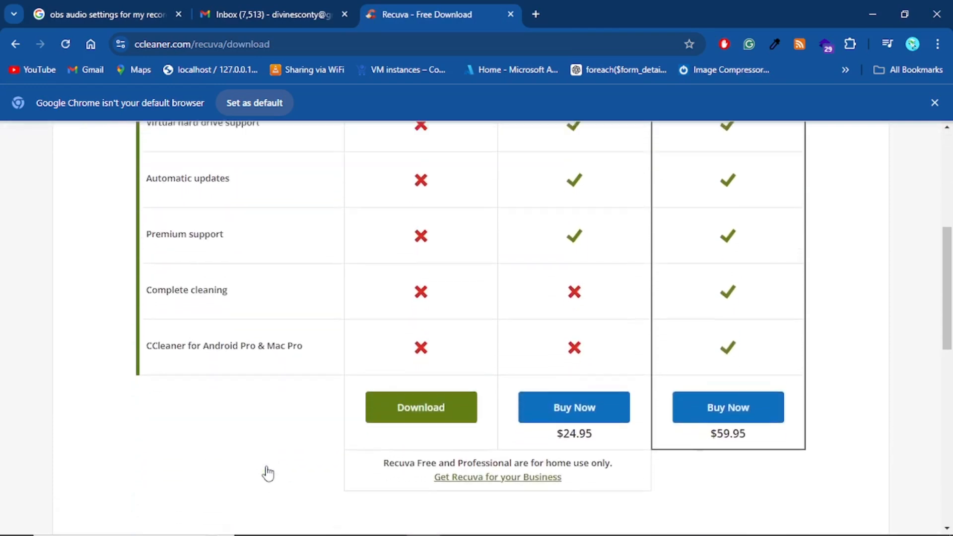
{"action": "scroll", "scroll_direction": "up", "scroll_amount": 3}
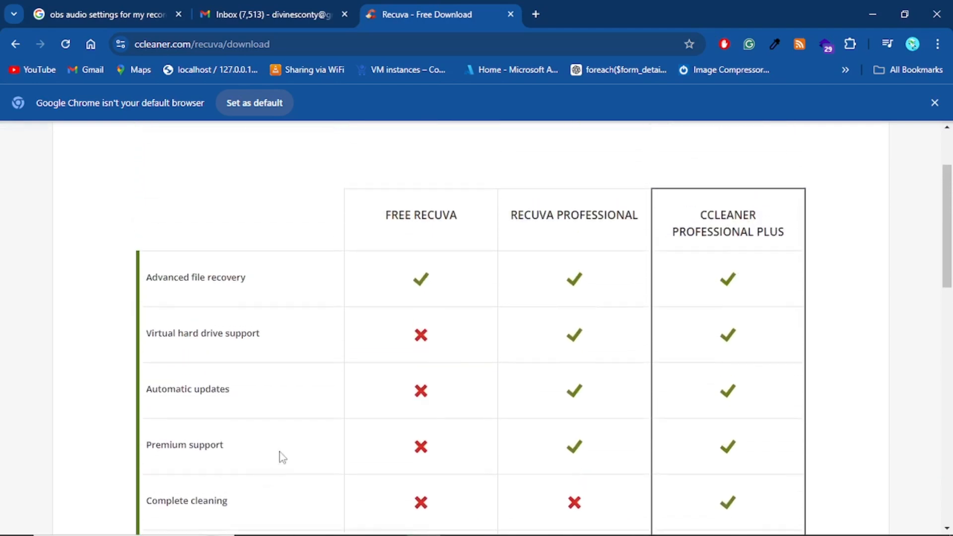
{"action": "scroll", "scroll_direction": "down", "scroll_amount": 3}
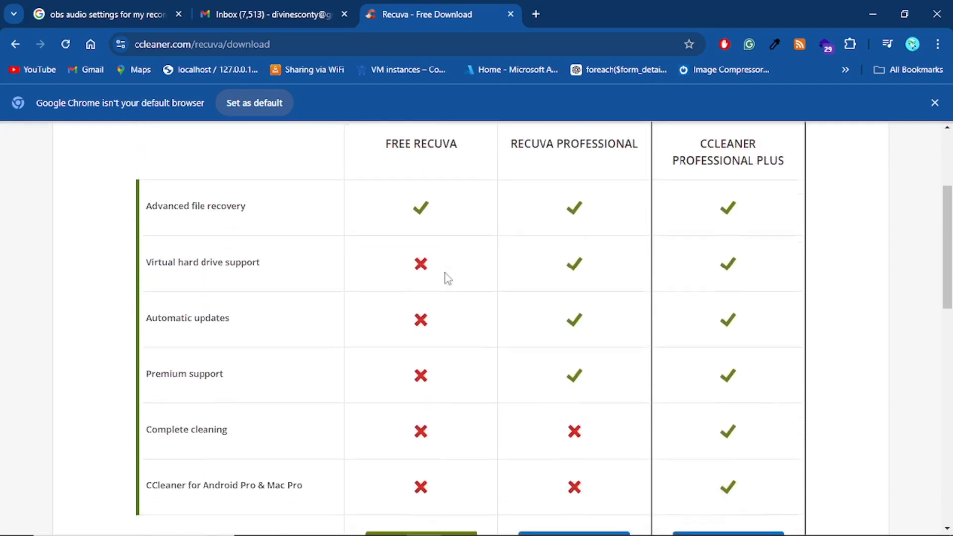
{"action": "scroll", "scroll_direction": "down", "scroll_amount": 3}
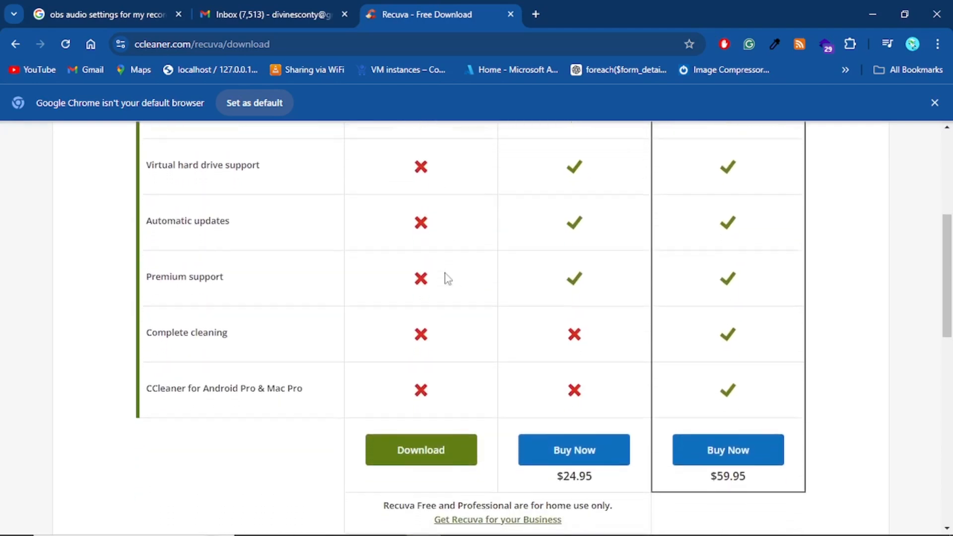
{"action": "scroll", "scroll_direction": "up", "scroll_amount": 3}
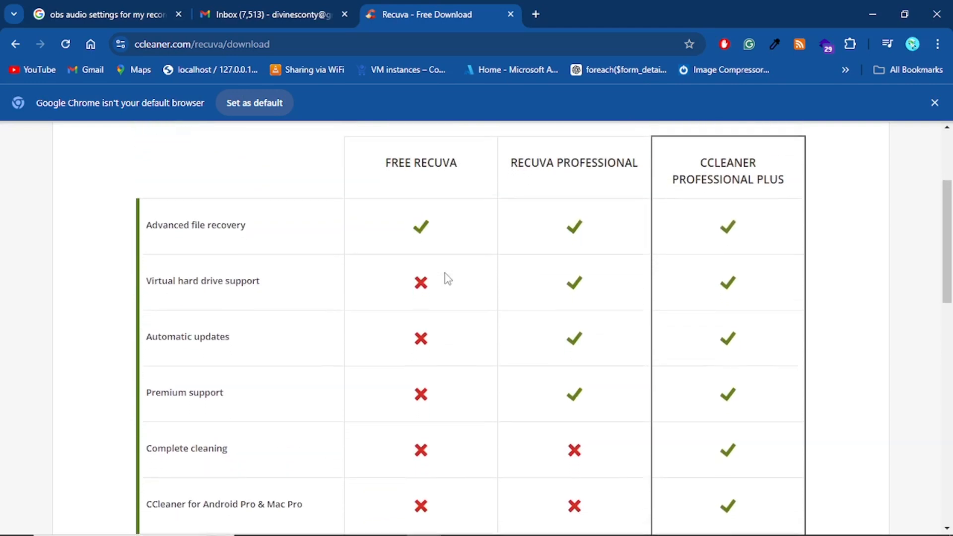
Step: Request the green Download under the Free Recuva edition
{"action": "scroll", "scroll_direction": "down", "scroll_amount": 3}
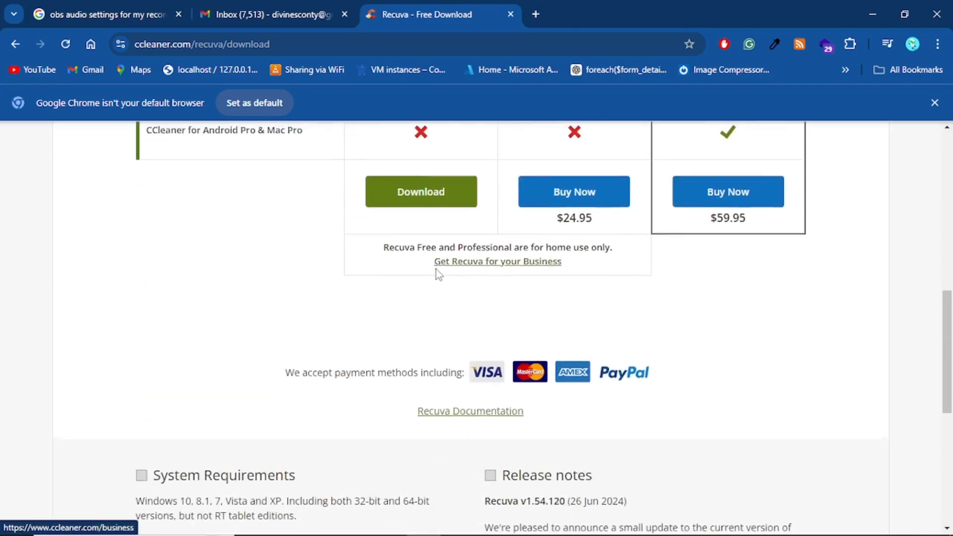
{"action": "scroll", "scroll_direction": "up", "scroll_amount": 3}
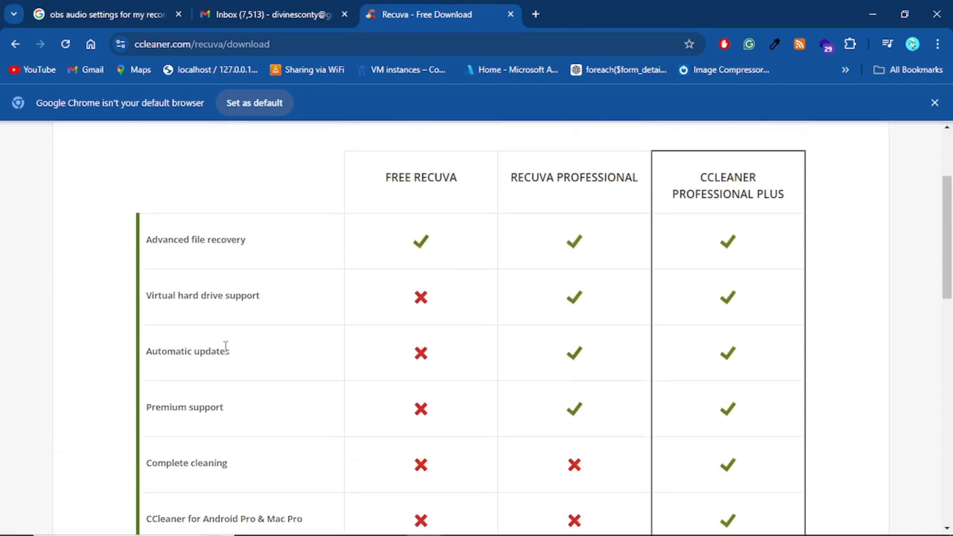
{"action": "scroll", "scroll_direction": "down", "scroll_amount": 3}
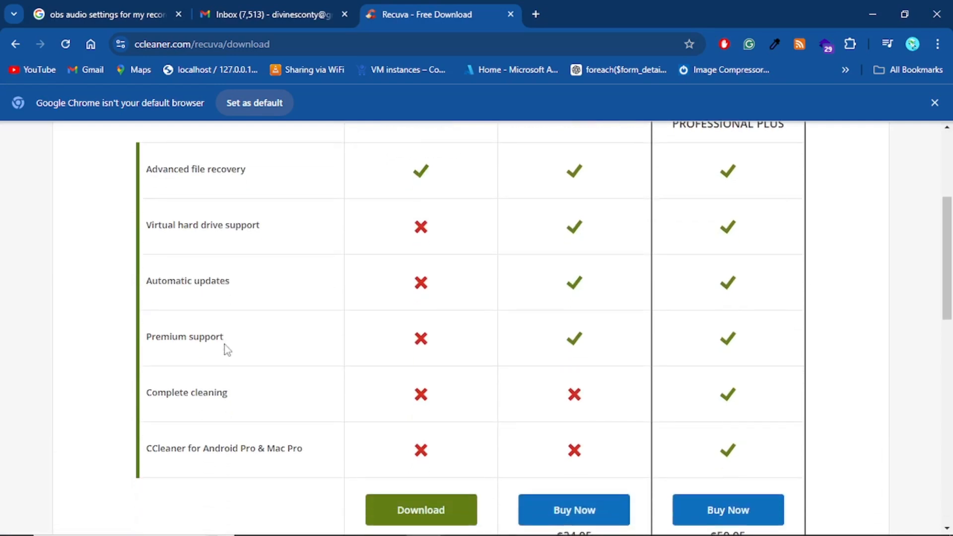
{"action": "scroll", "scroll_direction": "down", "scroll_amount": 3}
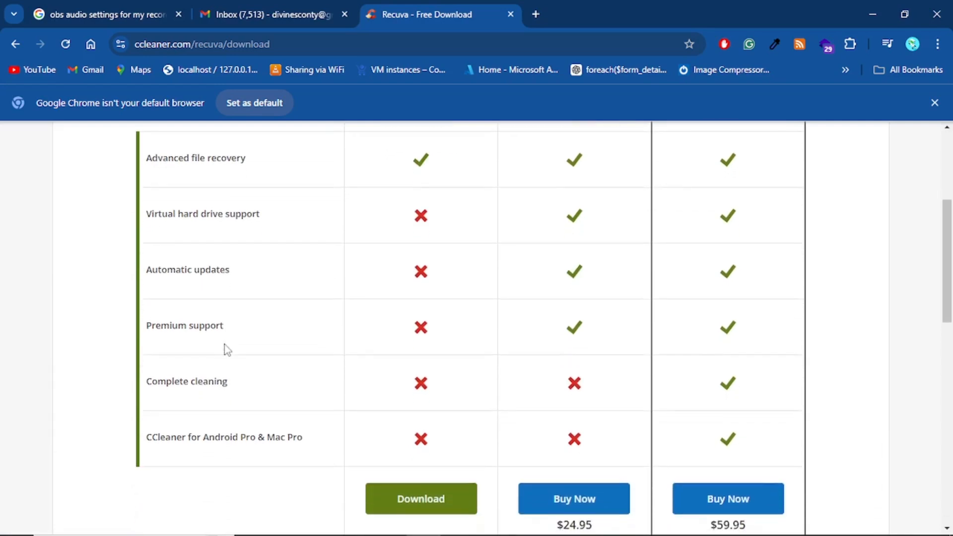
{"action": "scroll", "scroll_direction": "up", "scroll_amount": 3}
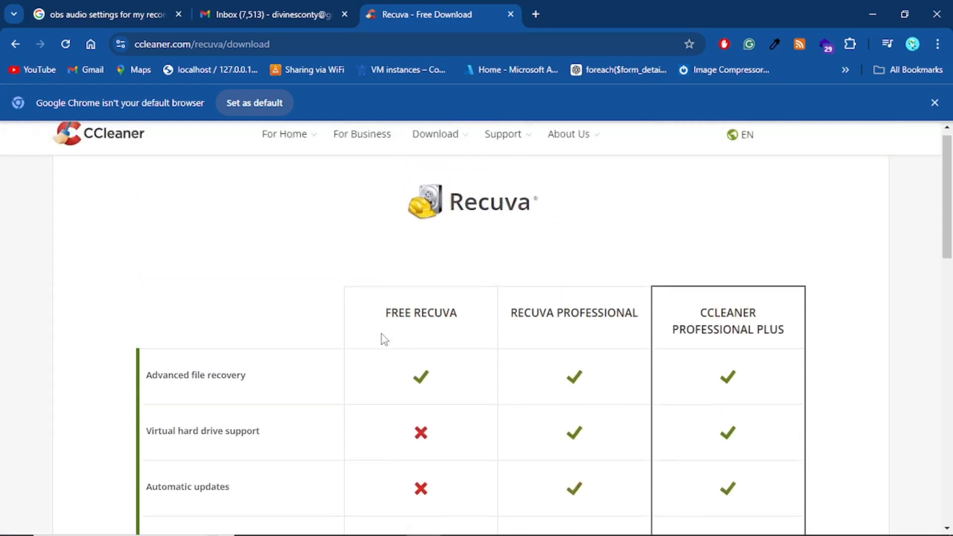
{"action": "scroll", "scroll_direction": "down", "scroll_amount": 3}
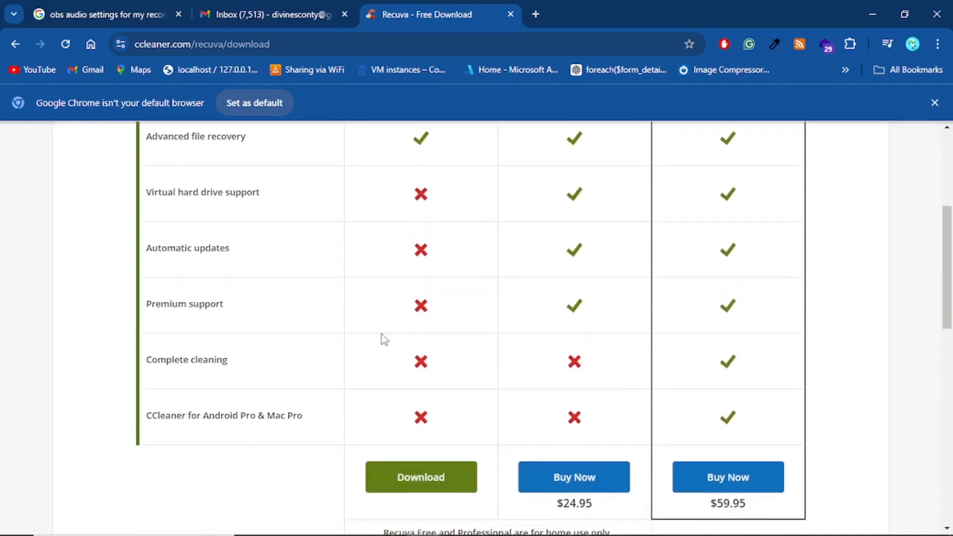
{"action": "left_click", "coordinate": [421, 477]}
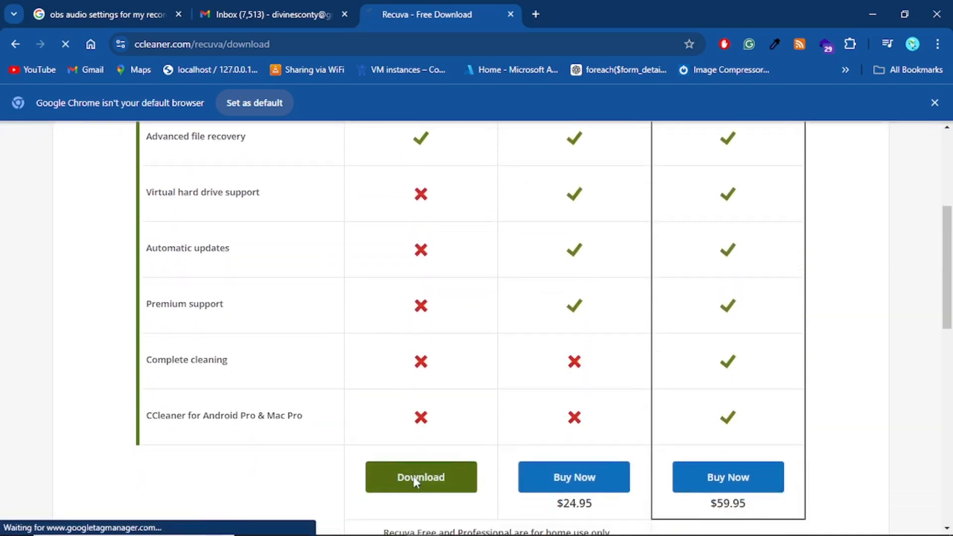
Step: Download the 25.25 MB Recuva installer in IDM as a numbered duplicate, rcsetup154_2.exe
{"action": "left_click", "coordinate": [421, 477]}
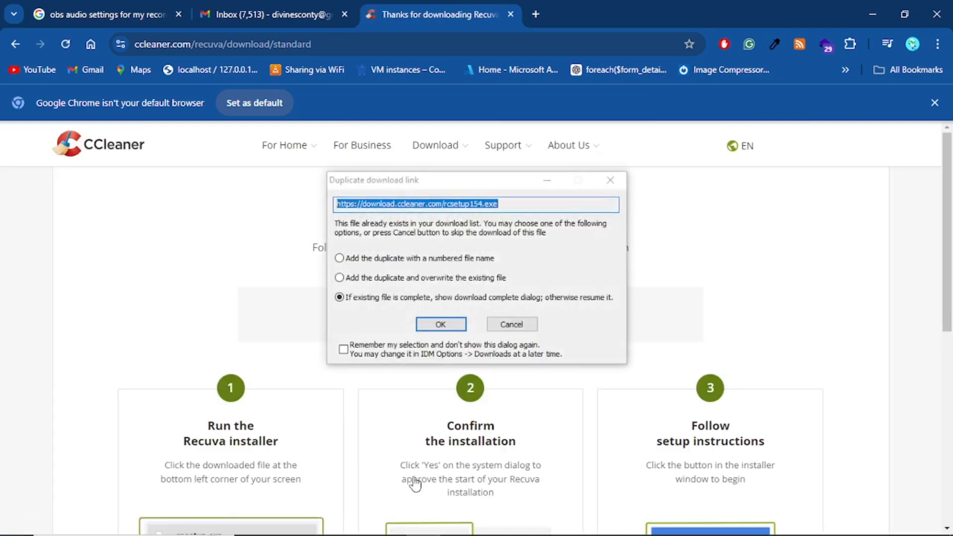
{"action": "mouse_move", "coordinate": [448, 347]}
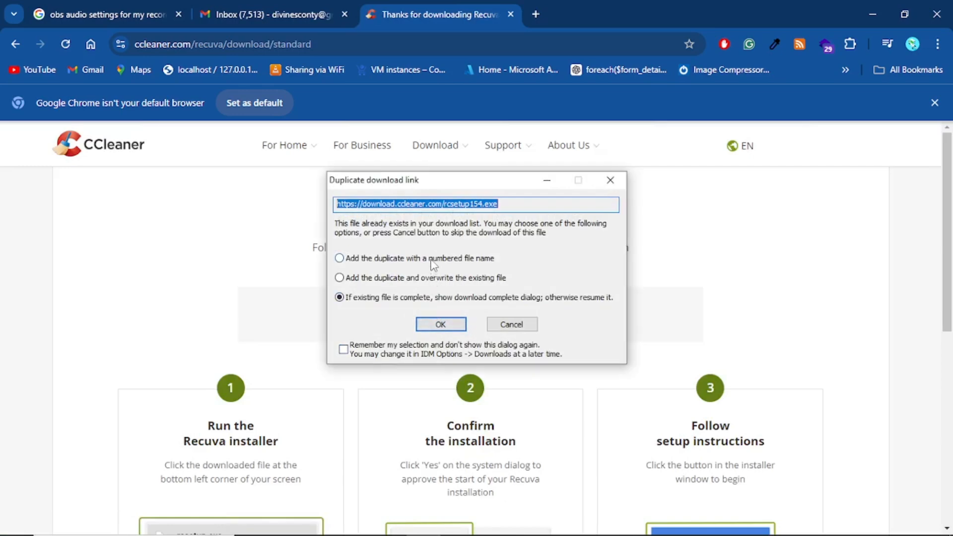
{"action": "left_click", "coordinate": [339, 258]}
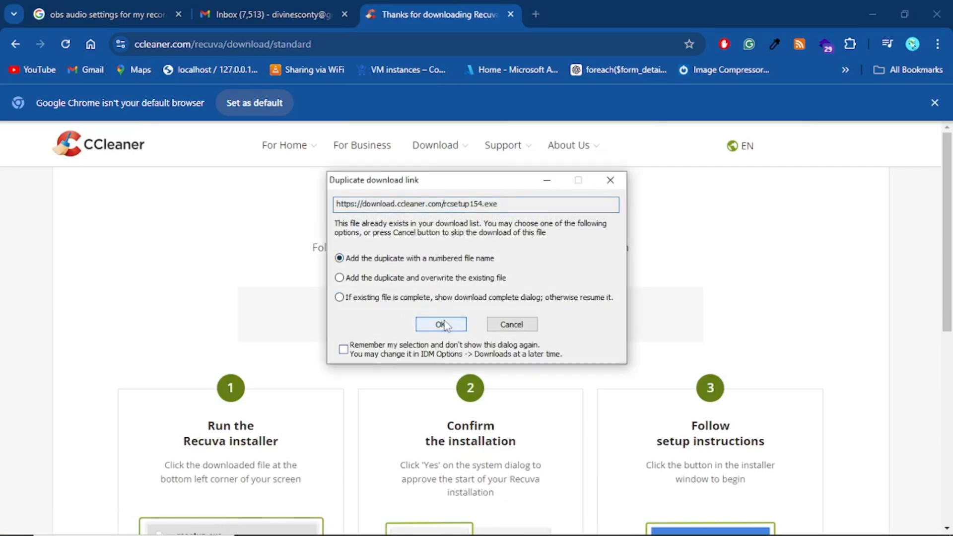
{"action": "left_click", "coordinate": [440, 323]}
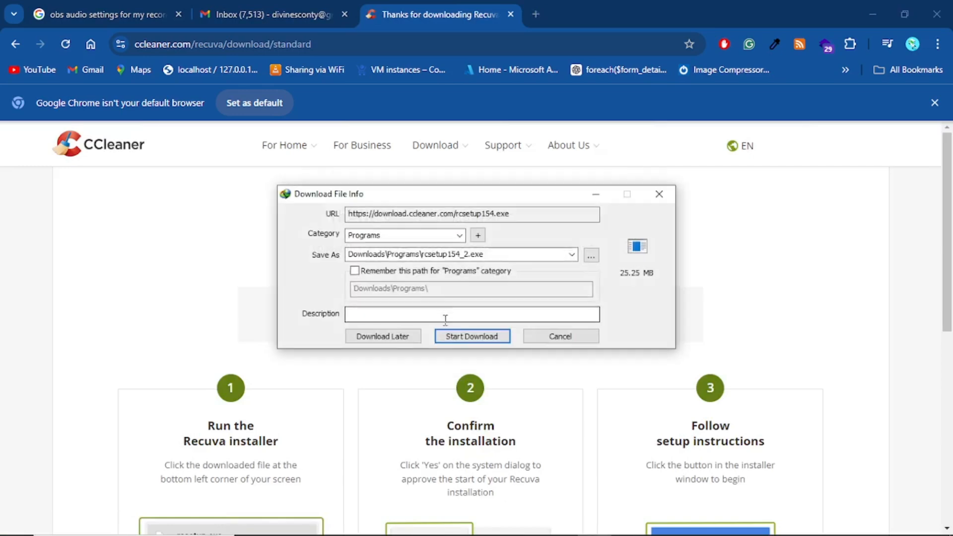
{"action": "mouse_move", "coordinate": [472, 337]}
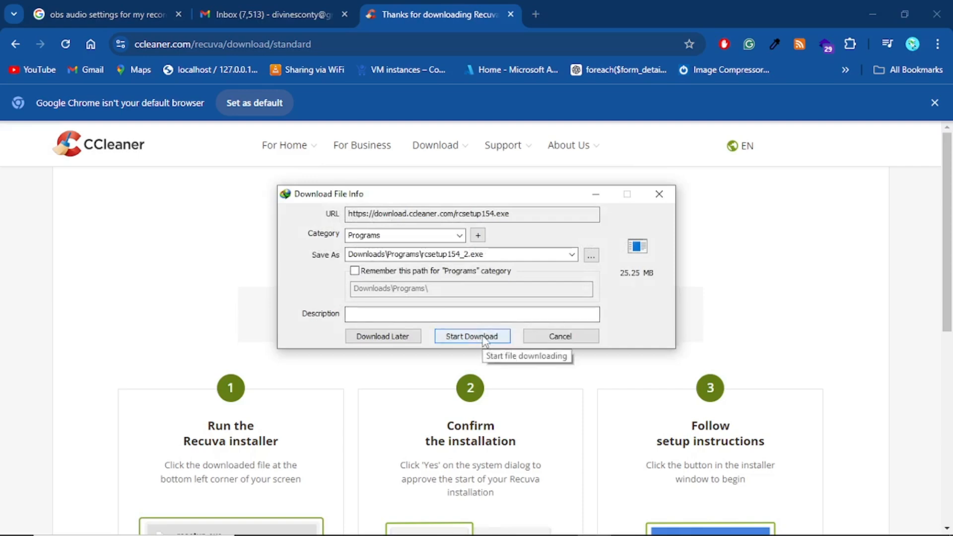
{"action": "left_click", "coordinate": [471, 337]}
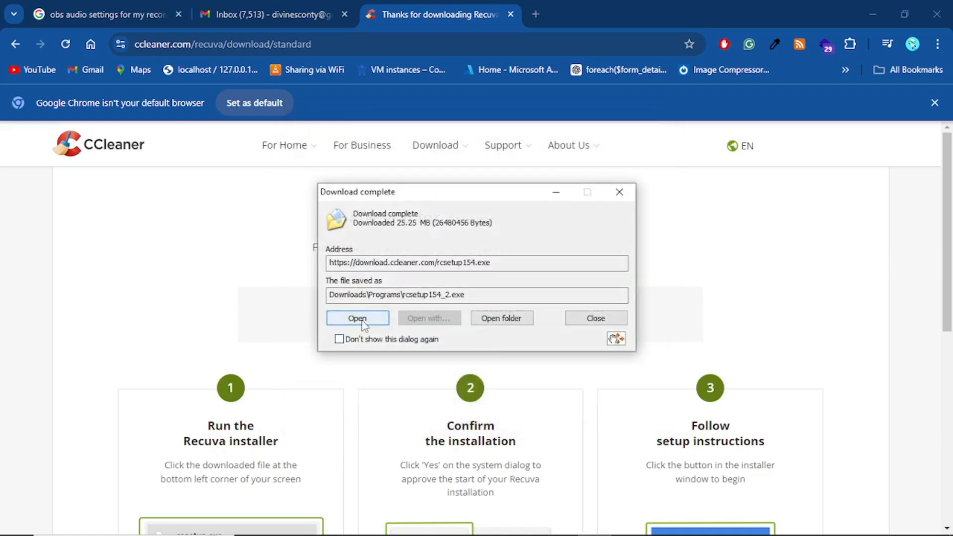
Step: Run the downloaded installer and install Recuva v1.54 until setup completes
{"action": "left_click", "coordinate": [356, 318]}
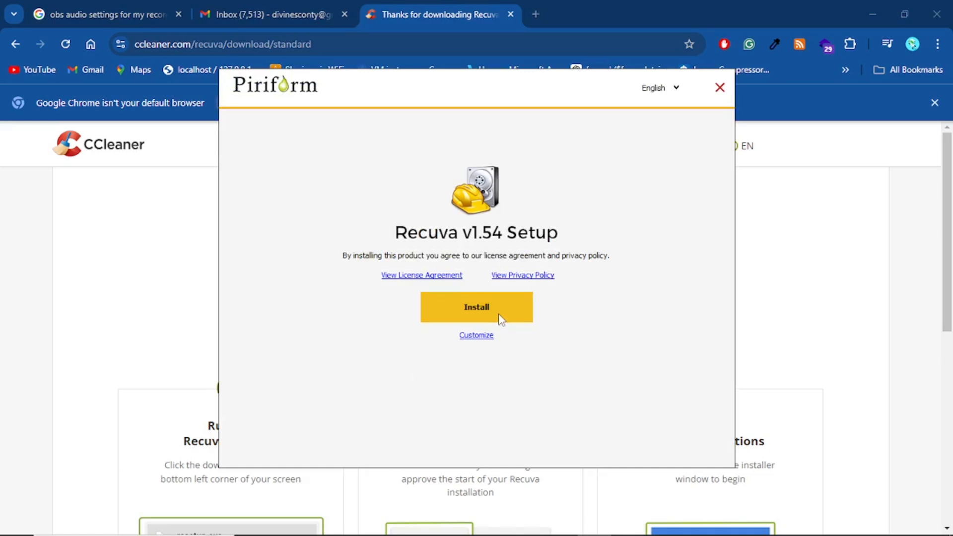
{"action": "left_click", "coordinate": [475, 306]}
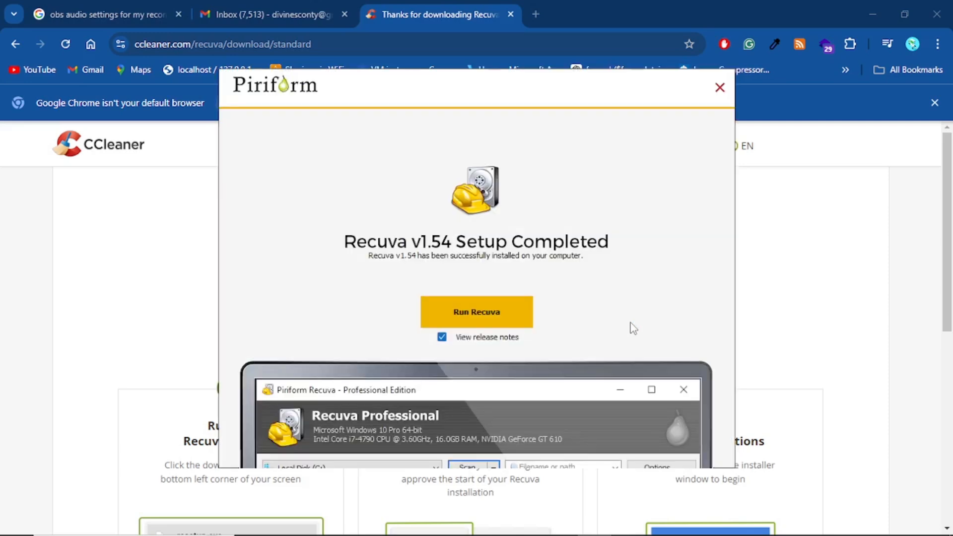
{"action": "mouse_move", "coordinate": [676, 253]}
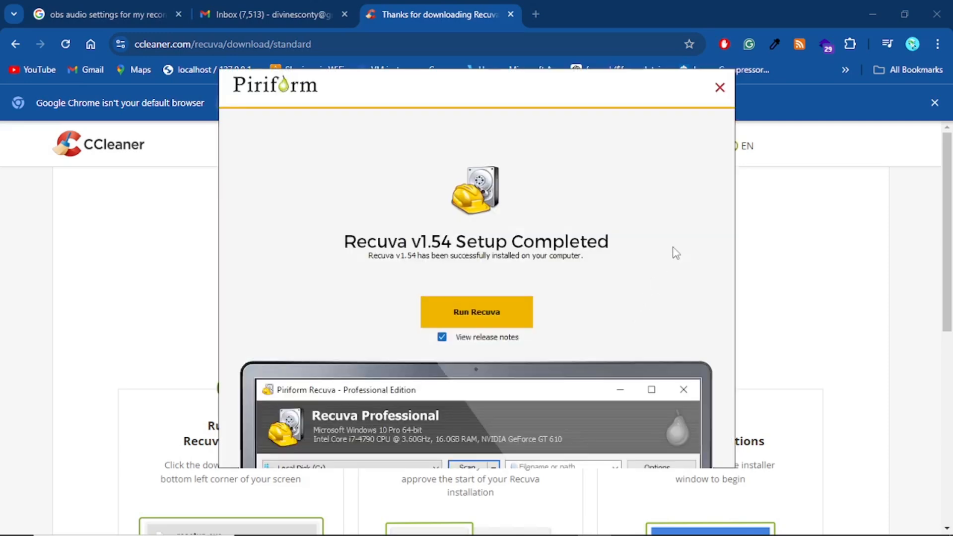
{"action": "mouse_move", "coordinate": [544, 318]}
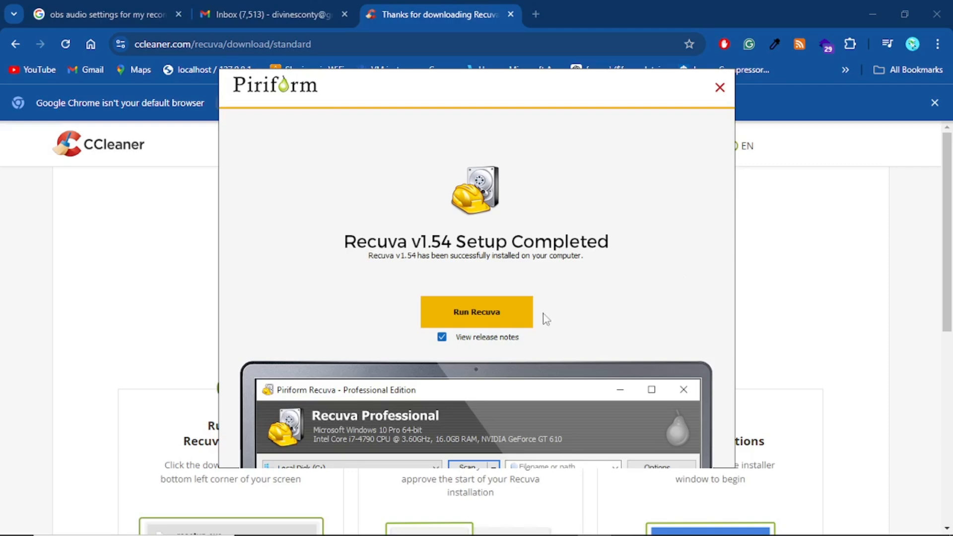
Step: Launch Recuva's wizard, try each file type, then continue with All Files selected
{"action": "left_click", "coordinate": [476, 312]}
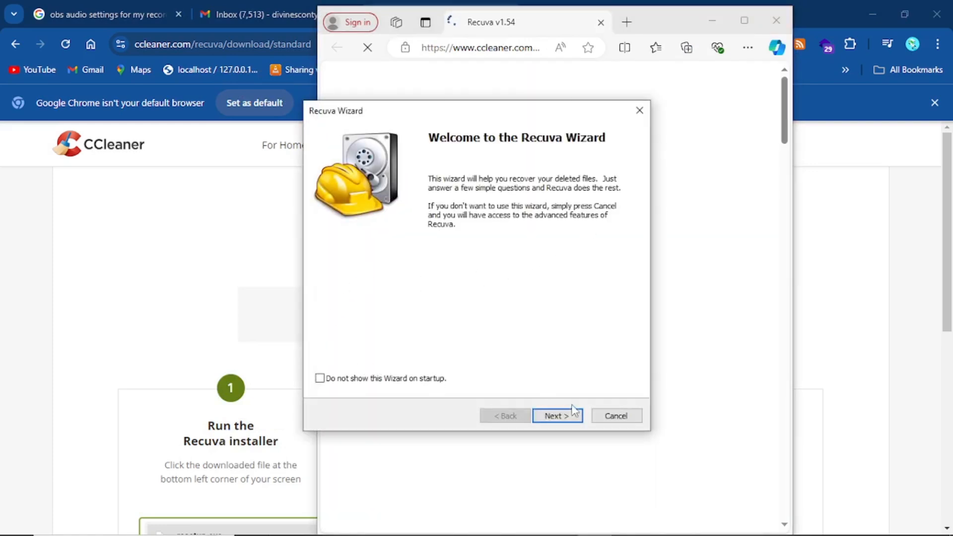
{"action": "left_click", "coordinate": [553, 416]}
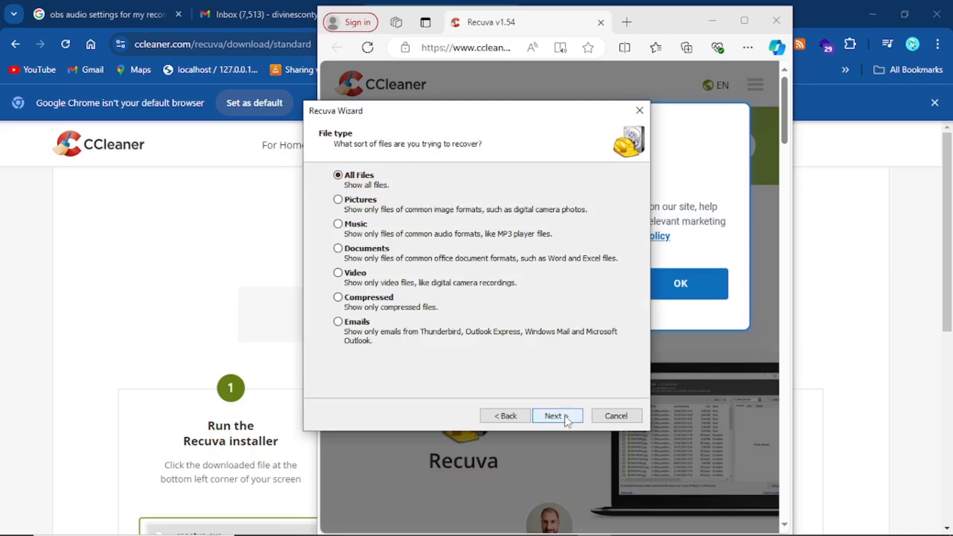
{"action": "mouse_move", "coordinate": [377, 152]}
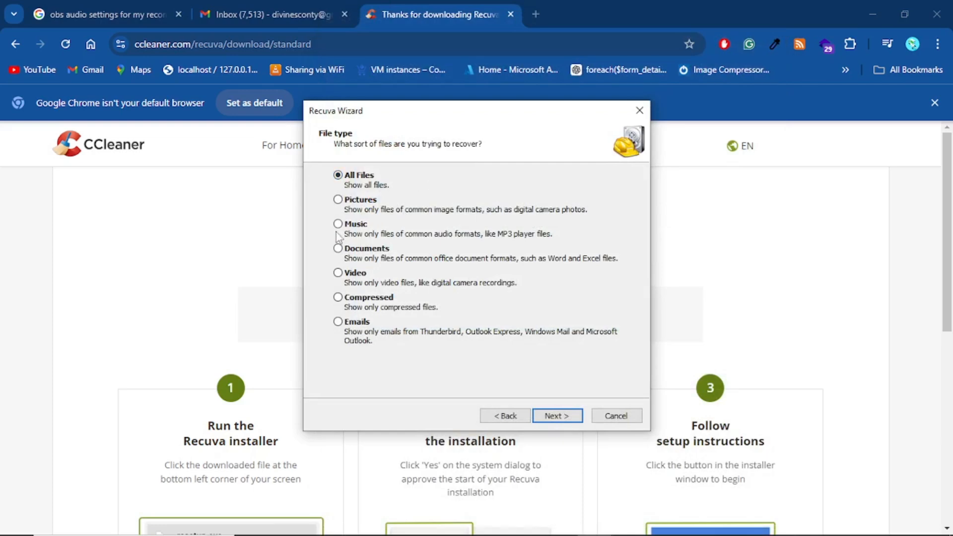
{"action": "left_click", "coordinate": [337, 223]}
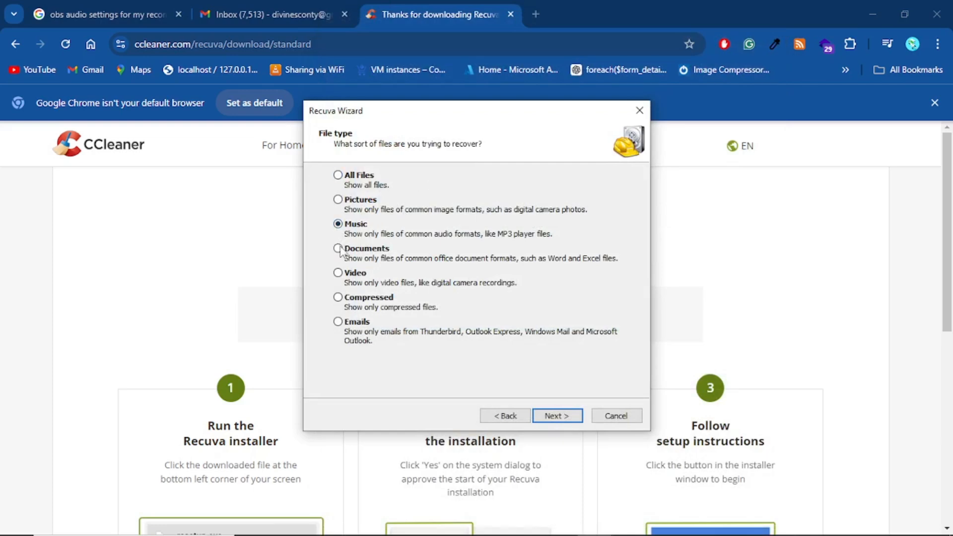
{"action": "left_click", "coordinate": [337, 248]}
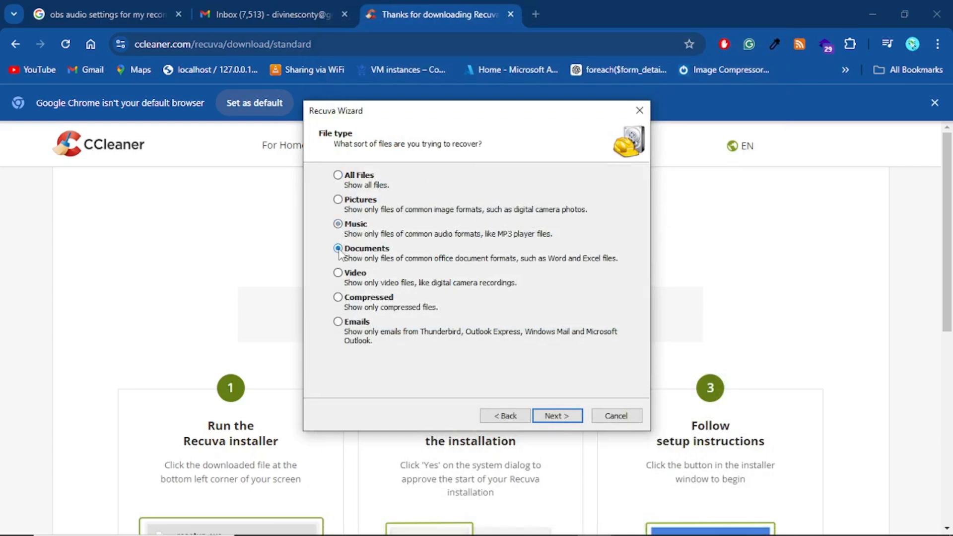
{"action": "left_click", "coordinate": [338, 248]}
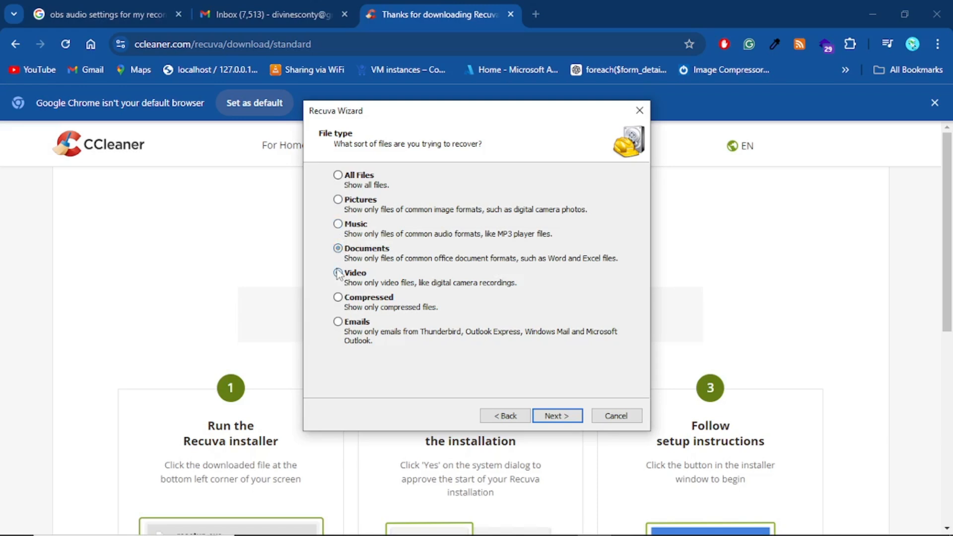
{"action": "left_click", "coordinate": [337, 297]}
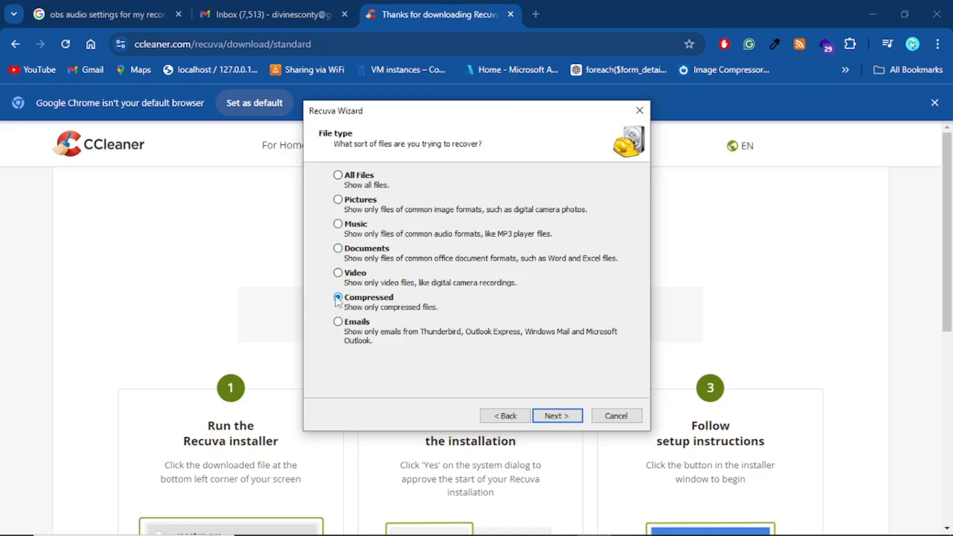
{"action": "left_click", "coordinate": [337, 199]}
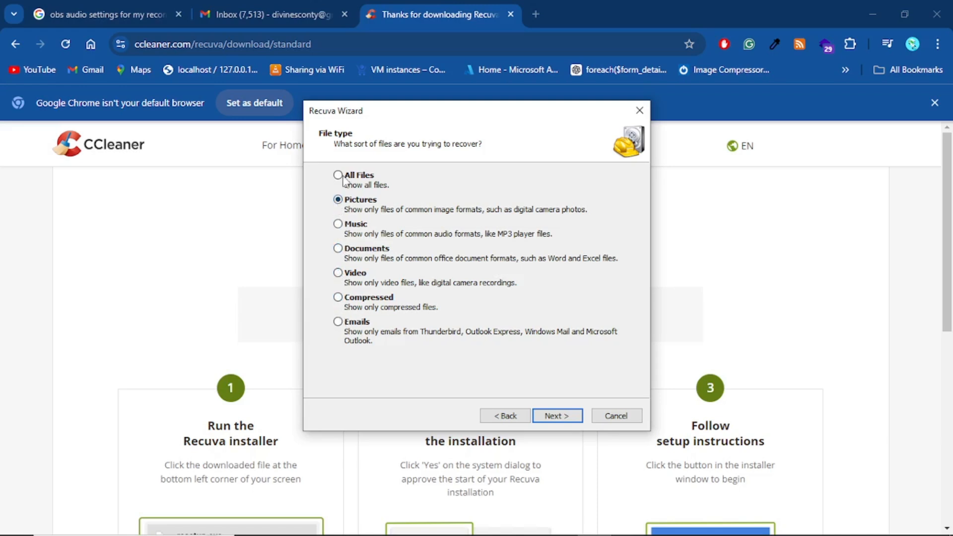
{"action": "left_click", "coordinate": [337, 175]}
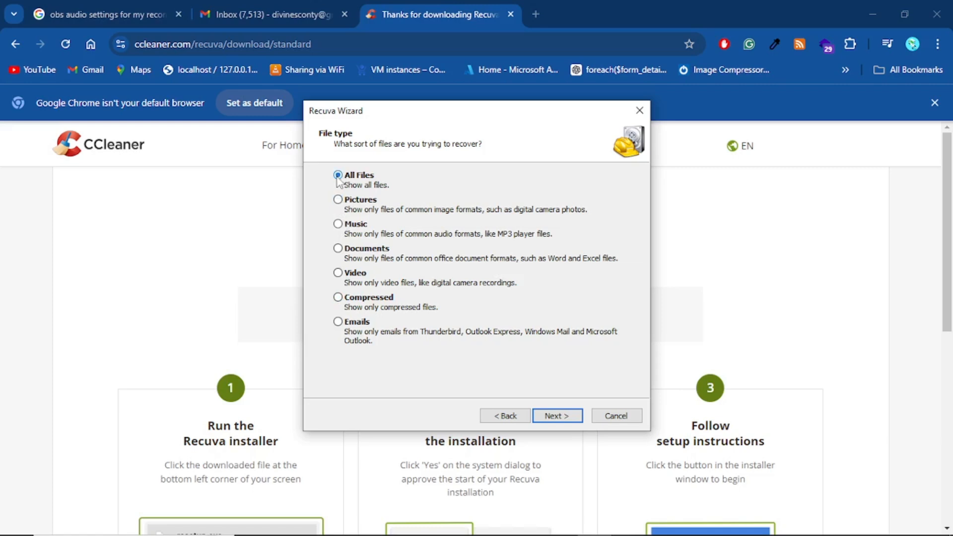
{"action": "left_click", "coordinate": [556, 416]}
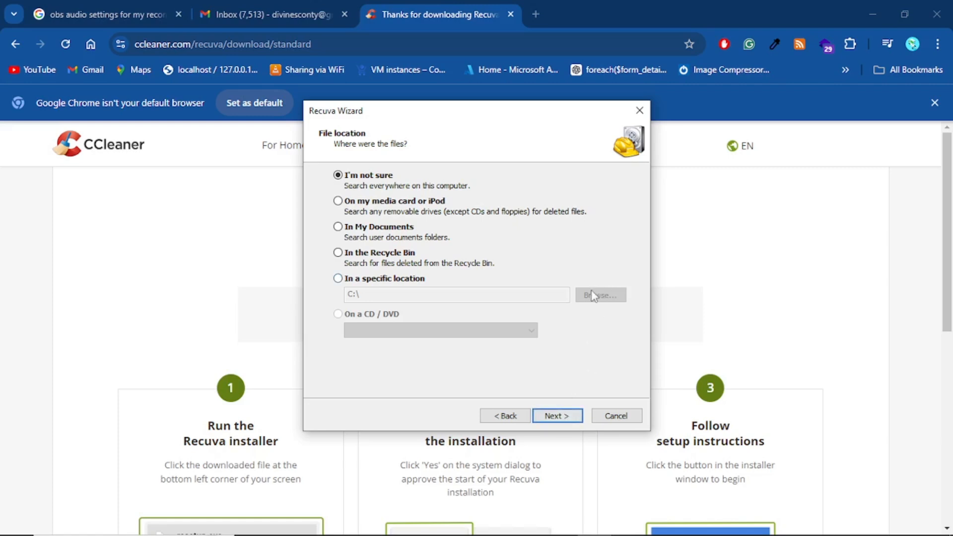
{"action": "mouse_move", "coordinate": [594, 280]}
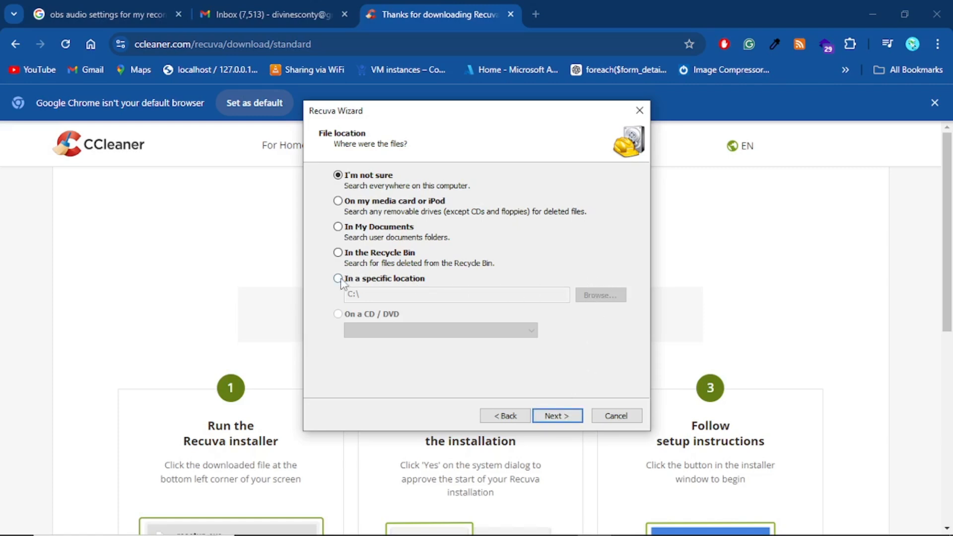
Step: Choose 'In a specific location' as where to search for the deleted files
{"action": "left_click", "coordinate": [338, 278]}
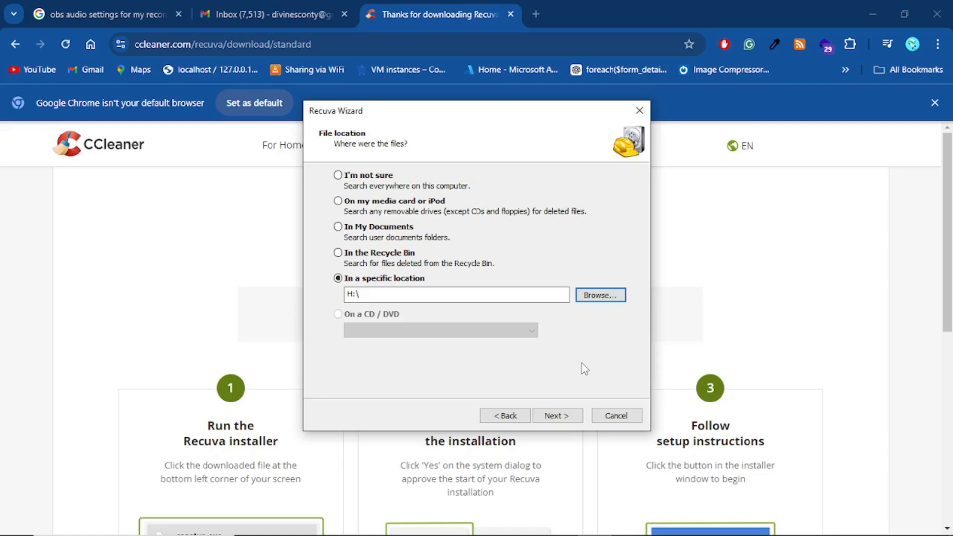
{"action": "mouse_move", "coordinate": [311, 493]}
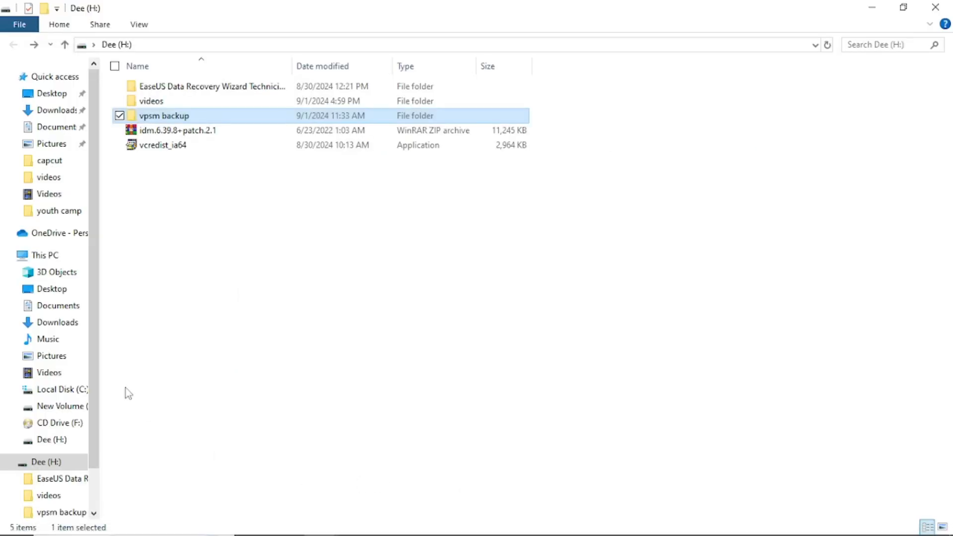
Step: Browse This PC to Dee (H:), review its videos folder and play the Trust in the Lord lyrics video
{"action": "left_click", "coordinate": [46, 255]}
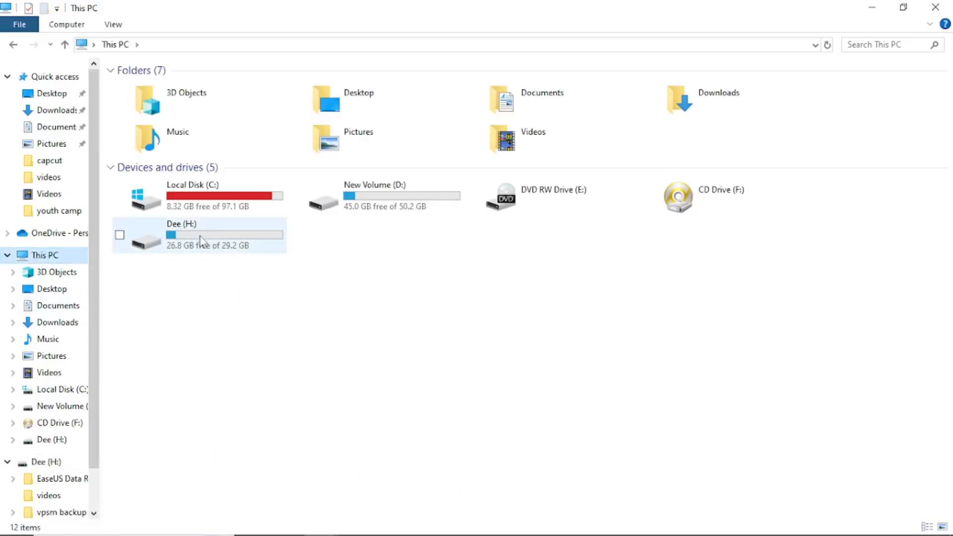
{"action": "mouse_move", "coordinate": [186, 258]}
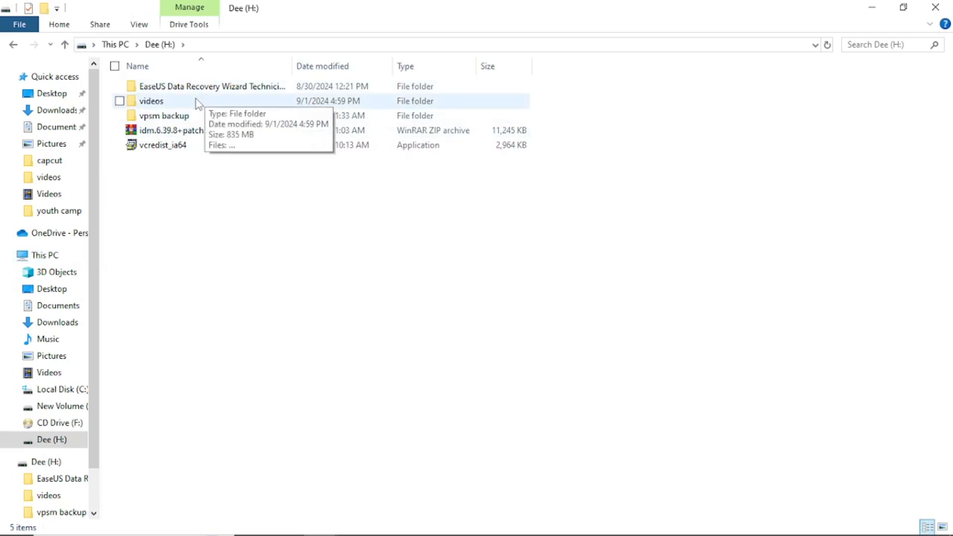
{"action": "double_click", "coordinate": [151, 101]}
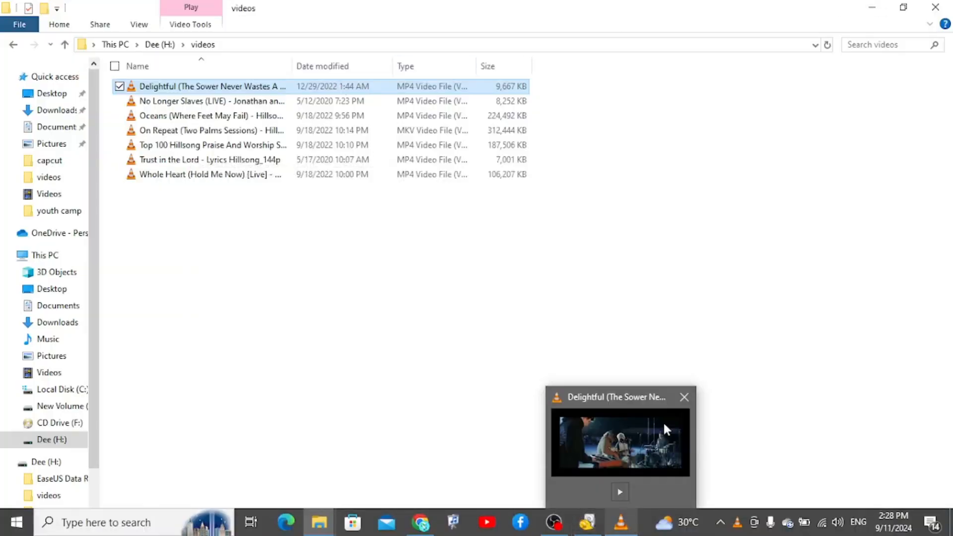
{"action": "left_click", "coordinate": [683, 397]}
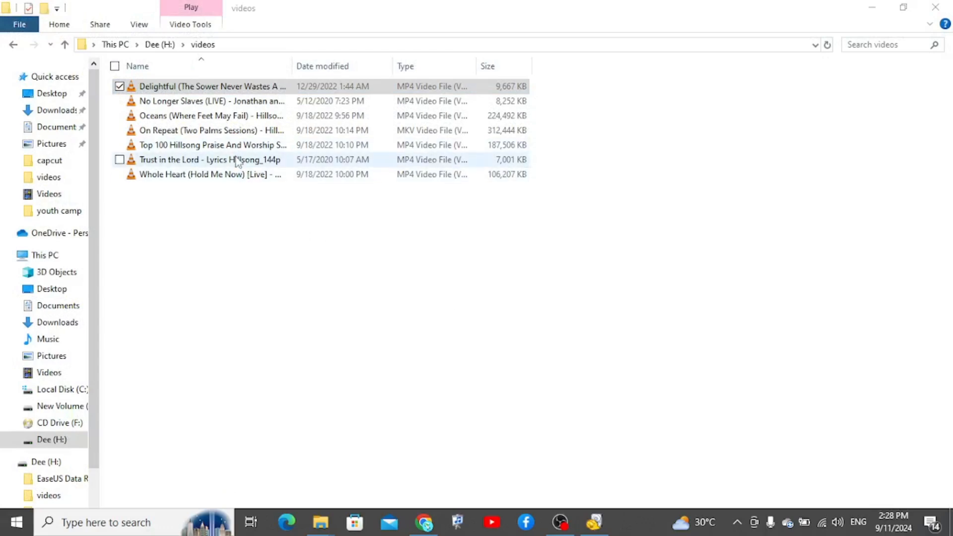
{"action": "double_click", "coordinate": [210, 159]}
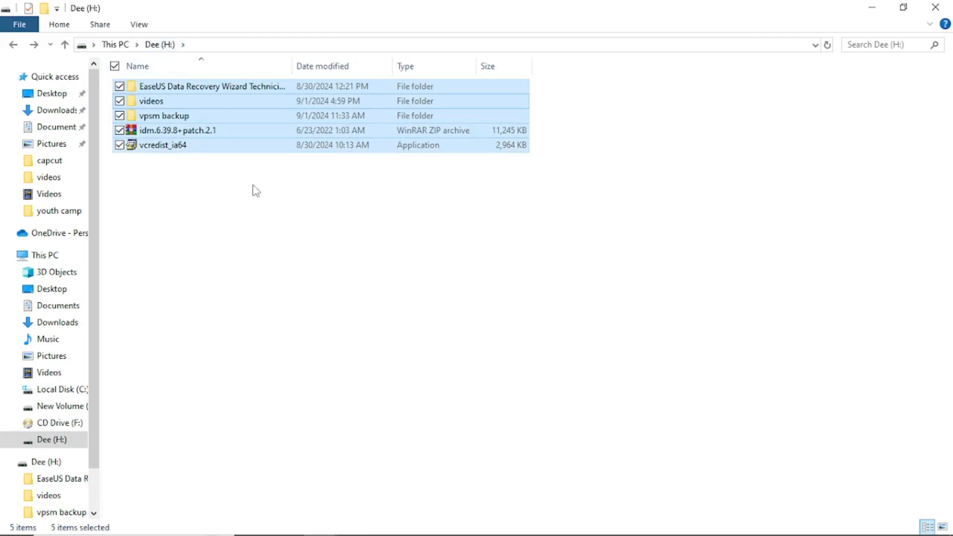
Step: Permanently delete all five items on Dee (H:) with Shift+Delete, confirming Yes
{"action": "key", "text": "Delete"}
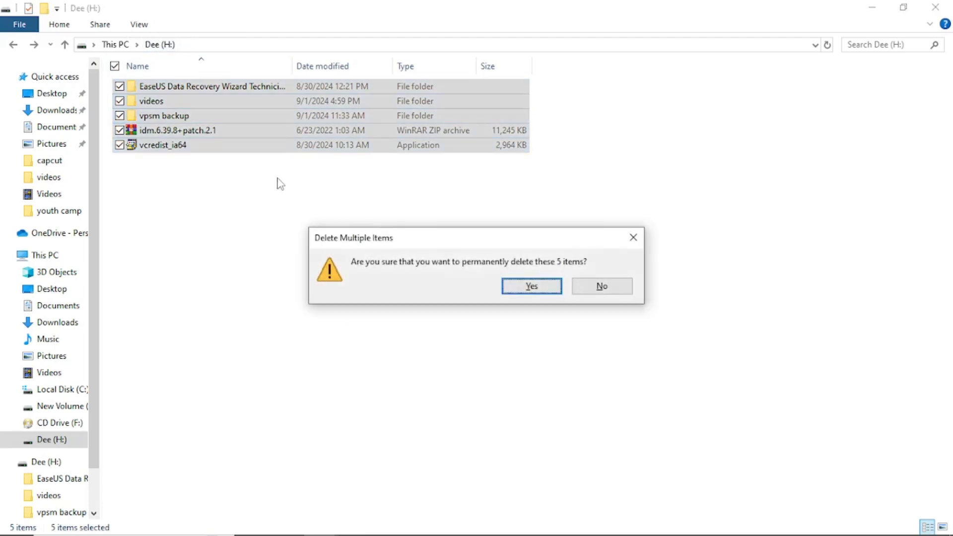
{"action": "left_click", "coordinate": [530, 286]}
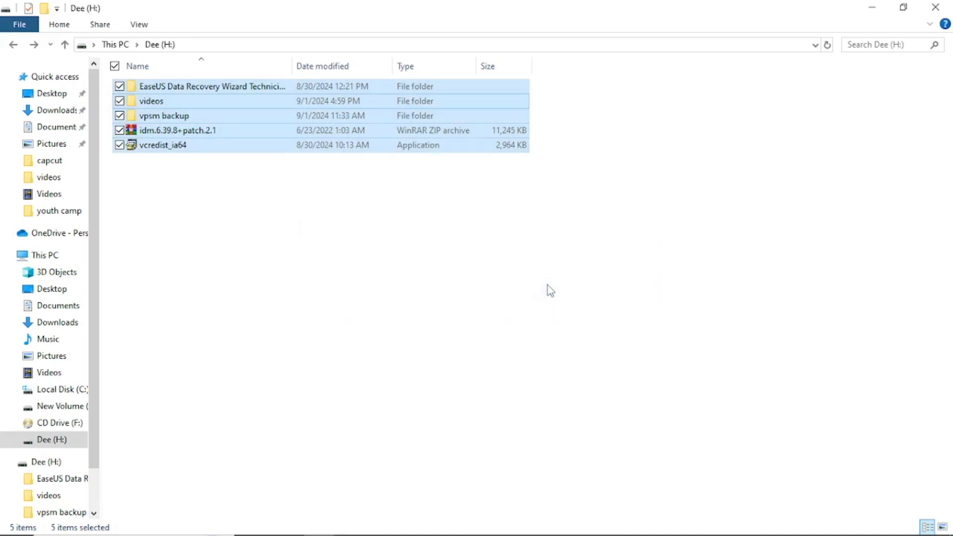
{"action": "key", "text": "Delete"}
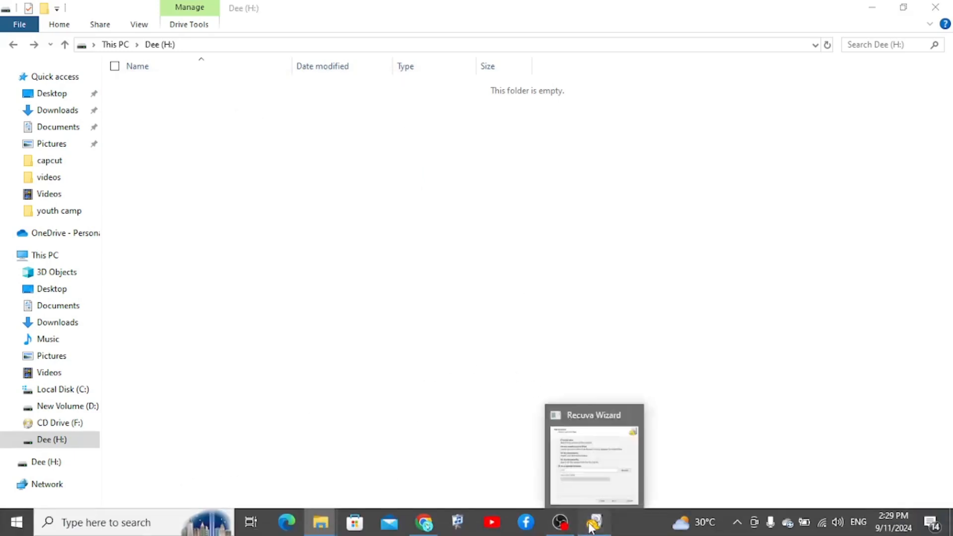
Step: Back in the Recuva wizard, browse to Dee (H:) as the search location and continue to the ready-to-search page
{"action": "left_click", "coordinate": [593, 521]}
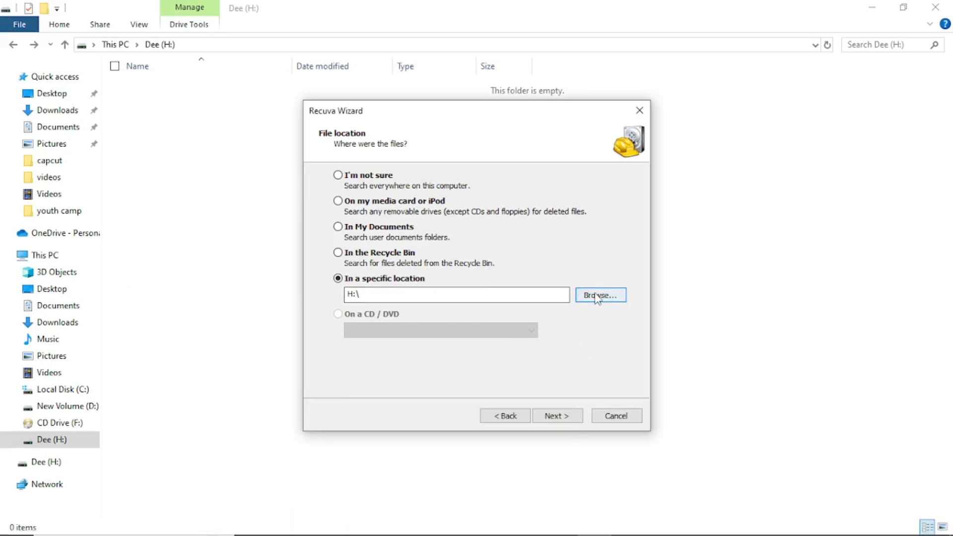
{"action": "left_click", "coordinate": [599, 295]}
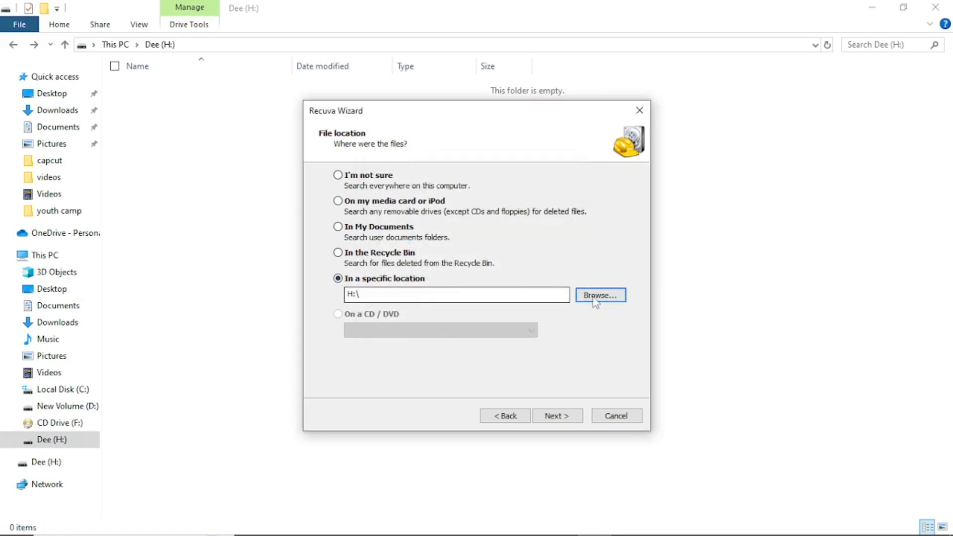
{"action": "left_click", "coordinate": [599, 295]}
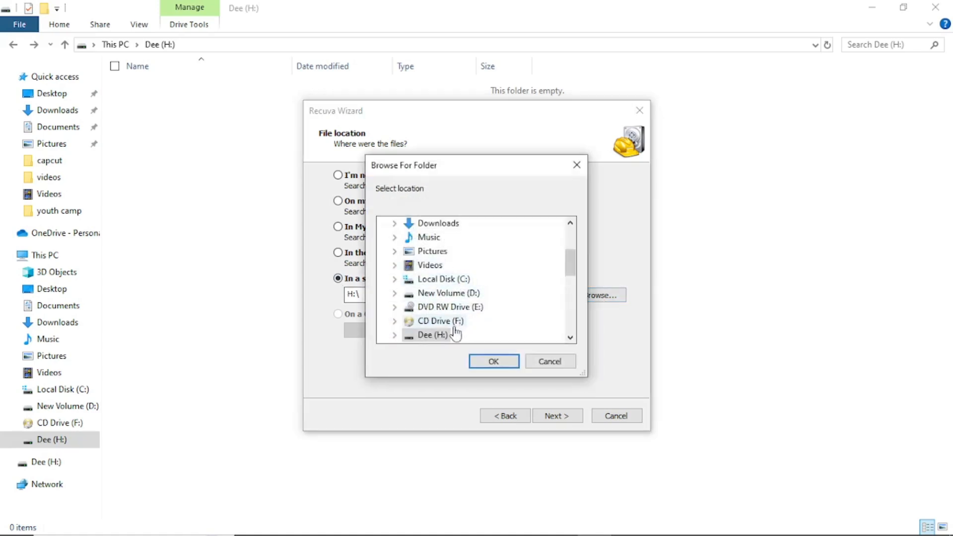
{"action": "left_click", "coordinate": [433, 335]}
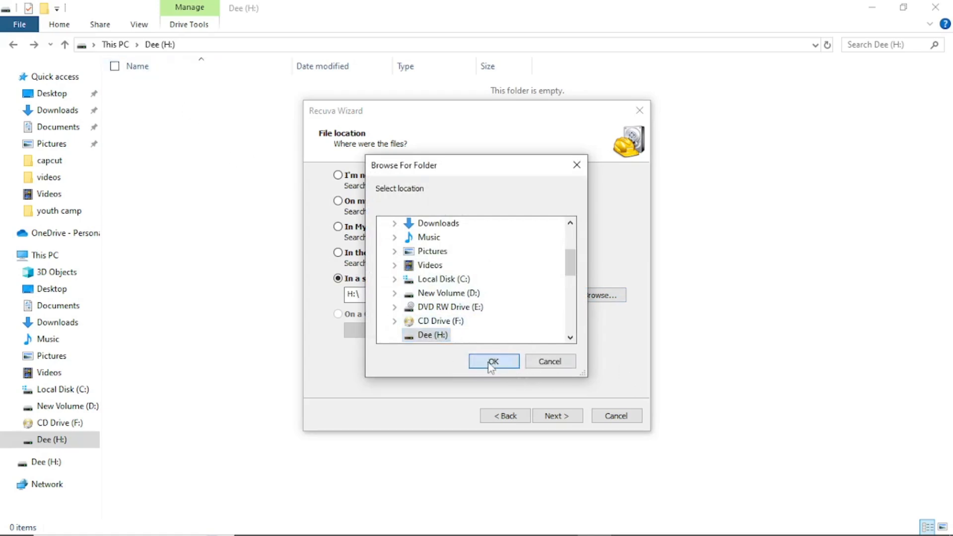
{"action": "left_click", "coordinate": [493, 360]}
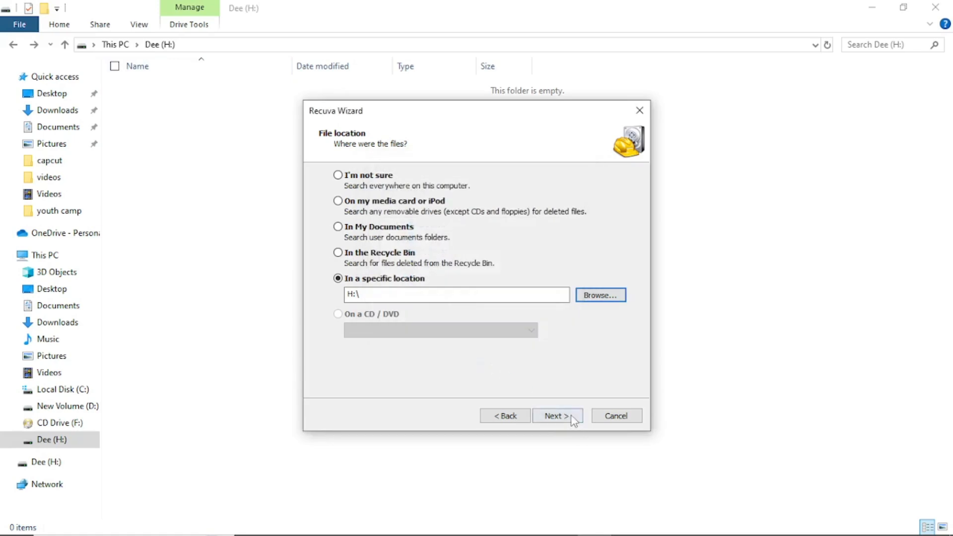
{"action": "left_click", "coordinate": [556, 415]}
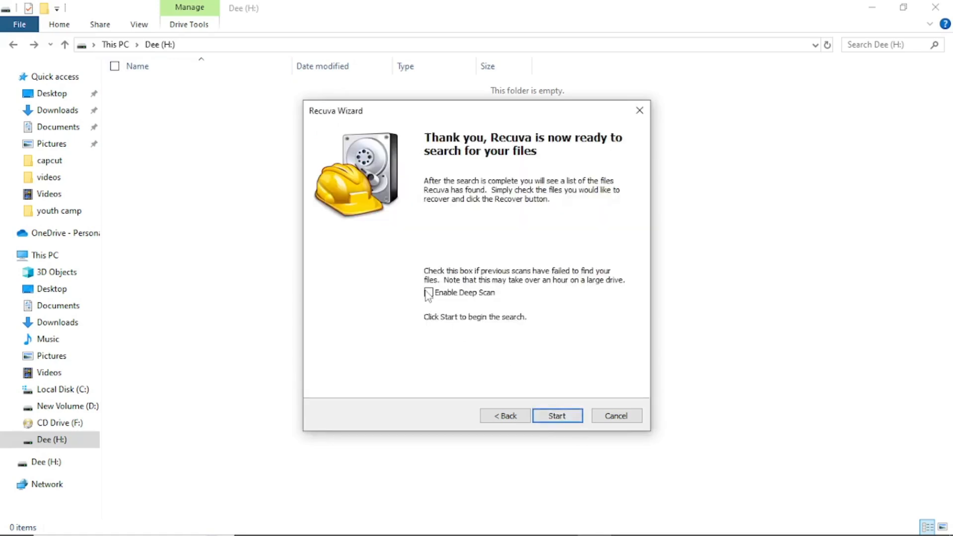
Step: Enable Deep Scan and start scanning the drive for deleted files
{"action": "left_click", "coordinate": [429, 292]}
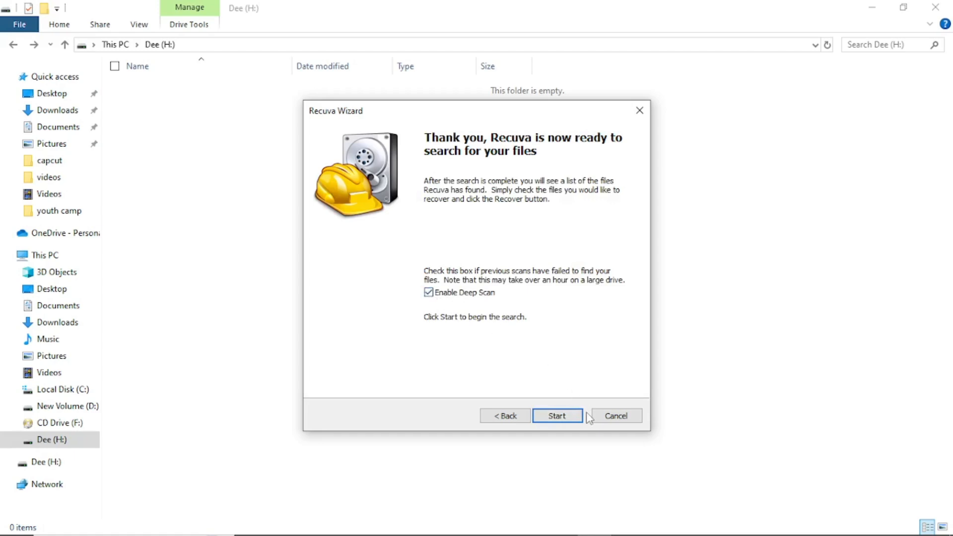
{"action": "left_click", "coordinate": [557, 416]}
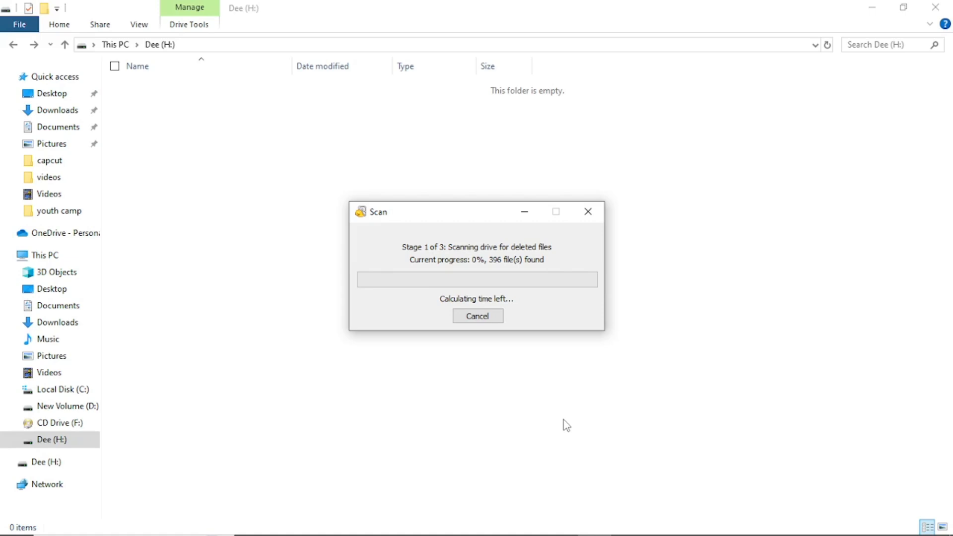
{"action": "mouse_move", "coordinate": [535, 365]}
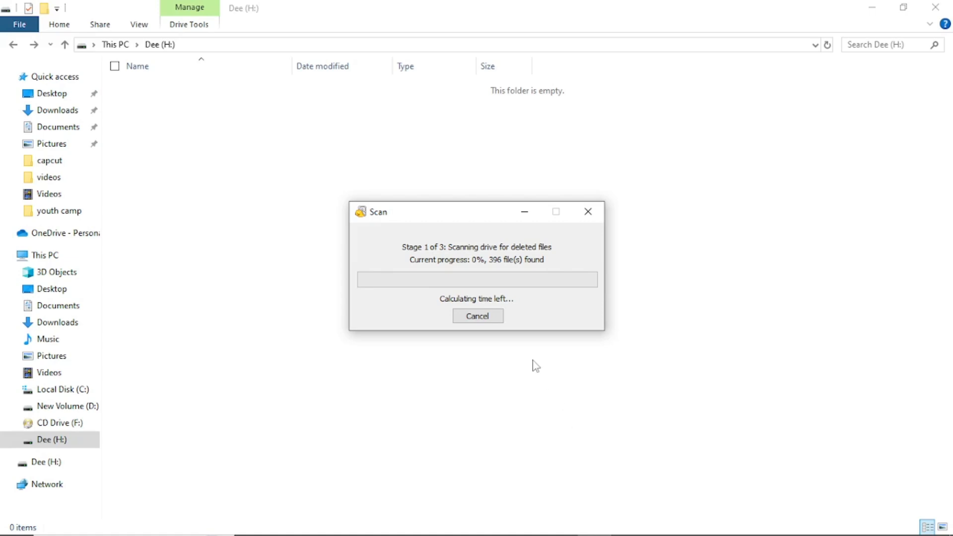
{"action": "mouse_move", "coordinate": [504, 270]}
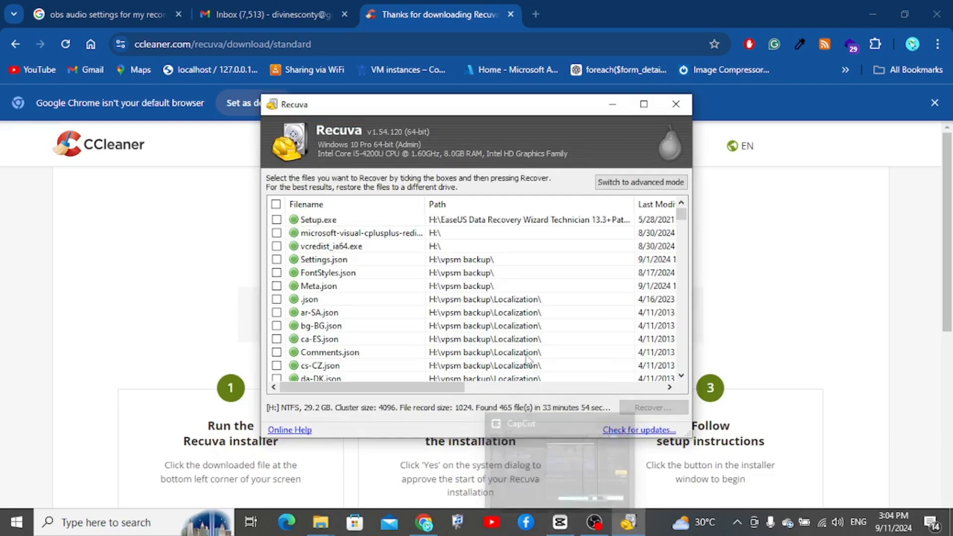
{"action": "scroll", "scroll_direction": "down", "scroll_amount": 3}
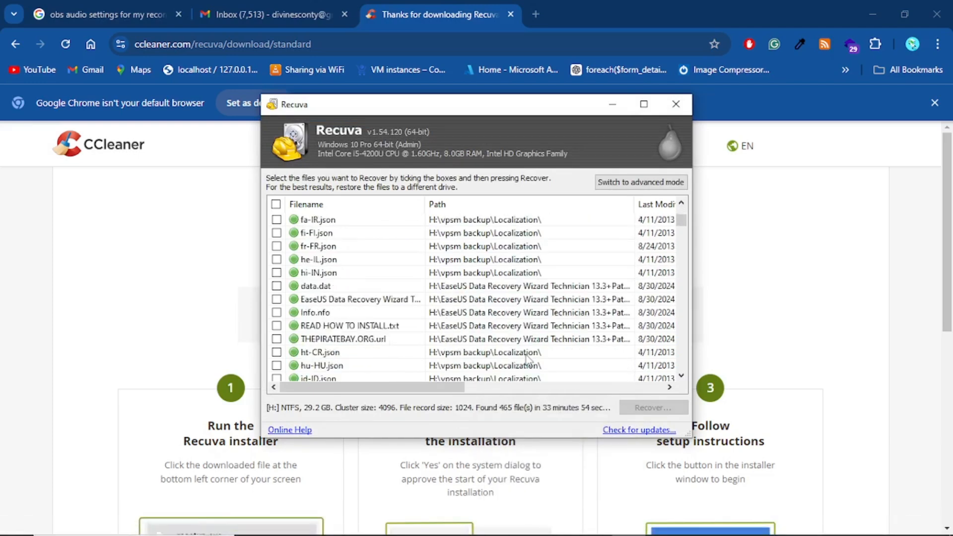
{"action": "scroll", "scroll_direction": "down", "scroll_amount": 3}
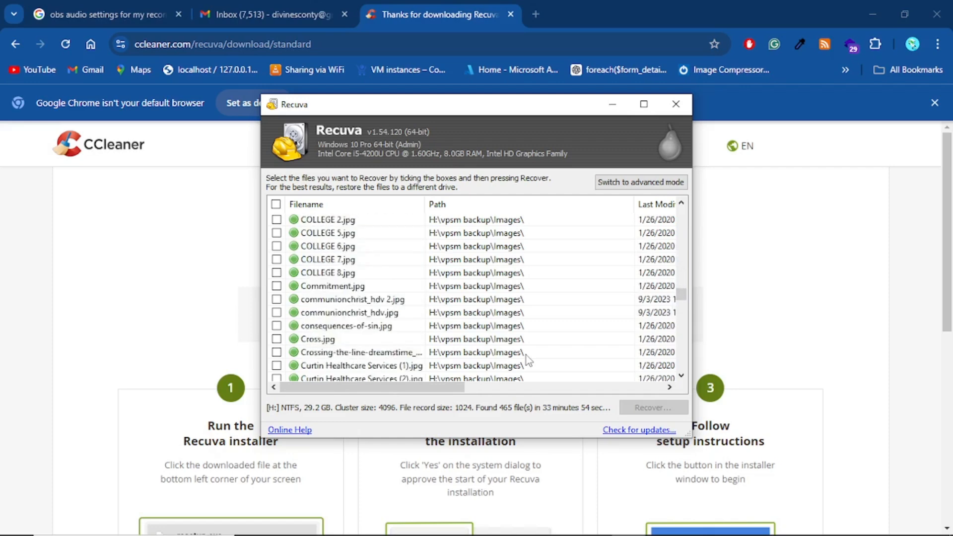
{"action": "scroll", "scroll_direction": "down", "scroll_amount": 3}
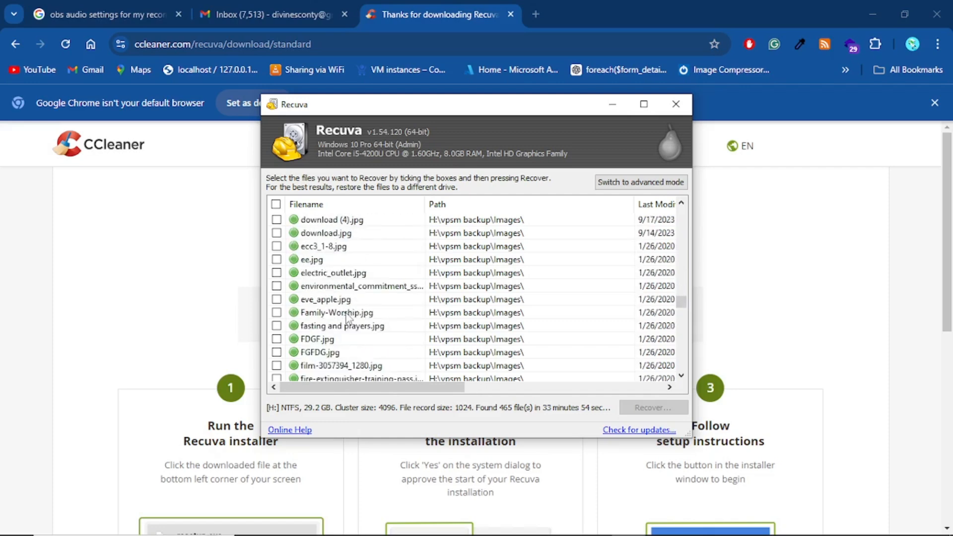
{"action": "scroll", "scroll_direction": "down", "scroll_amount": 3}
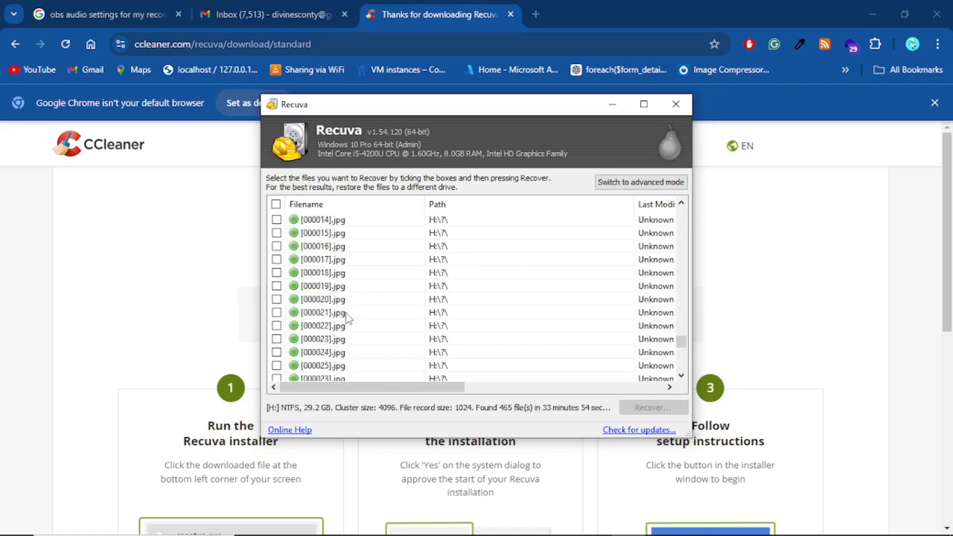
{"action": "scroll", "scroll_direction": "down", "scroll_amount": 3}
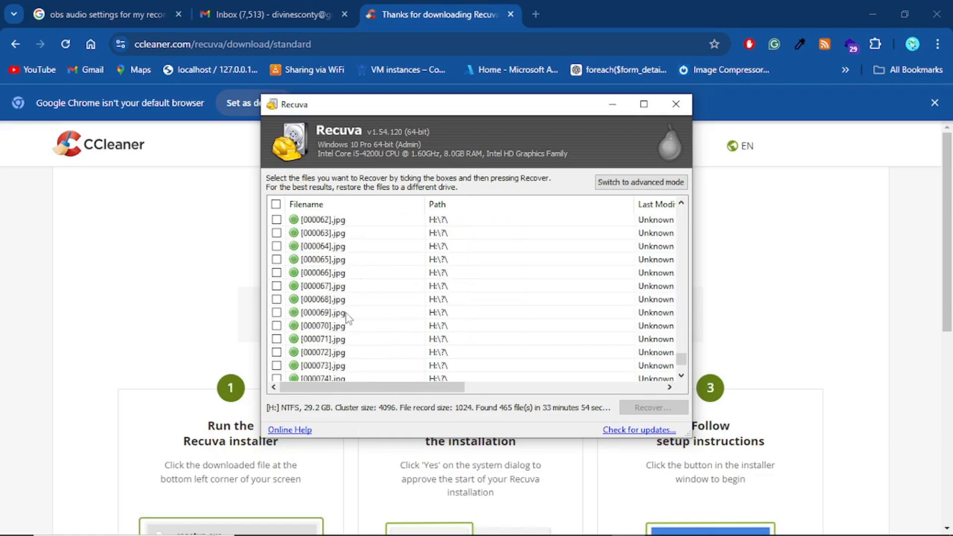
{"action": "scroll", "scroll_direction": "down", "scroll_amount": 3}
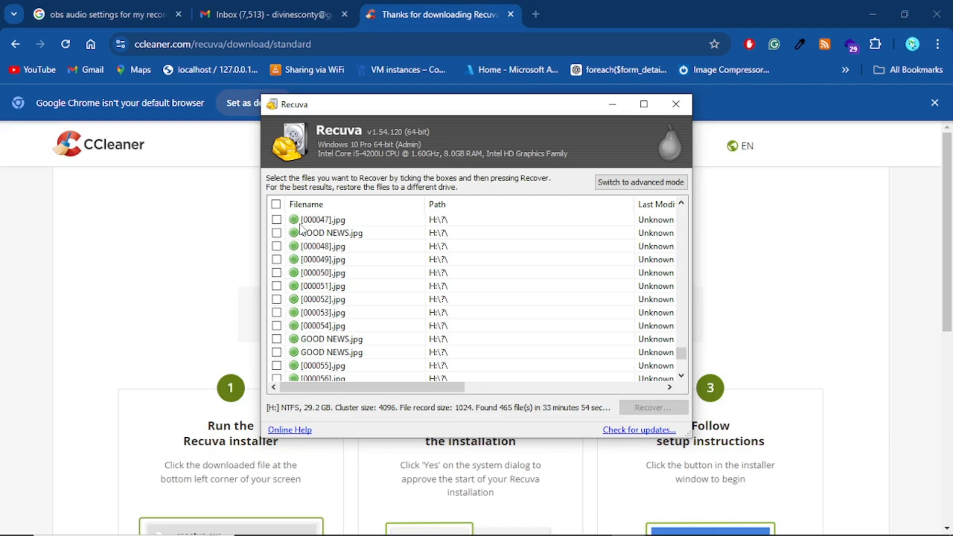
{"action": "scroll", "scroll_direction": "down", "scroll_amount": 3}
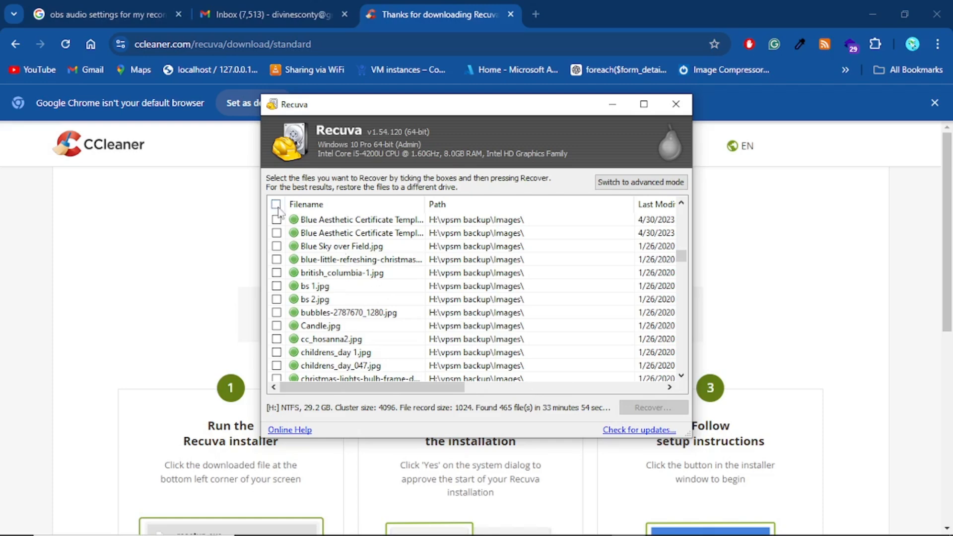
Step: Tick the Filename header checkbox so all 465 found files are selected
{"action": "left_click", "coordinate": [277, 204]}
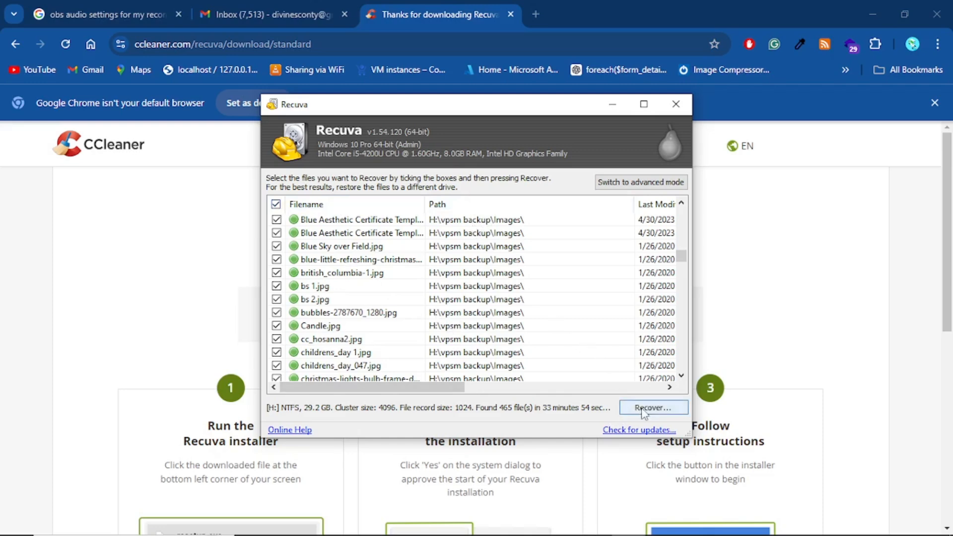
Step: Start recovery and choose Dee (H:) as the destination folder
{"action": "left_click", "coordinate": [652, 406]}
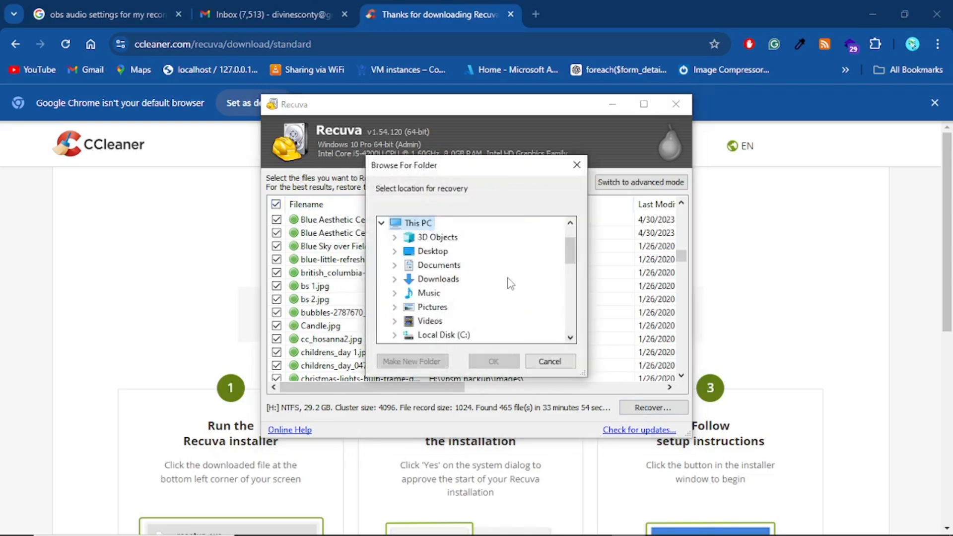
{"action": "mouse_move", "coordinate": [508, 283]}
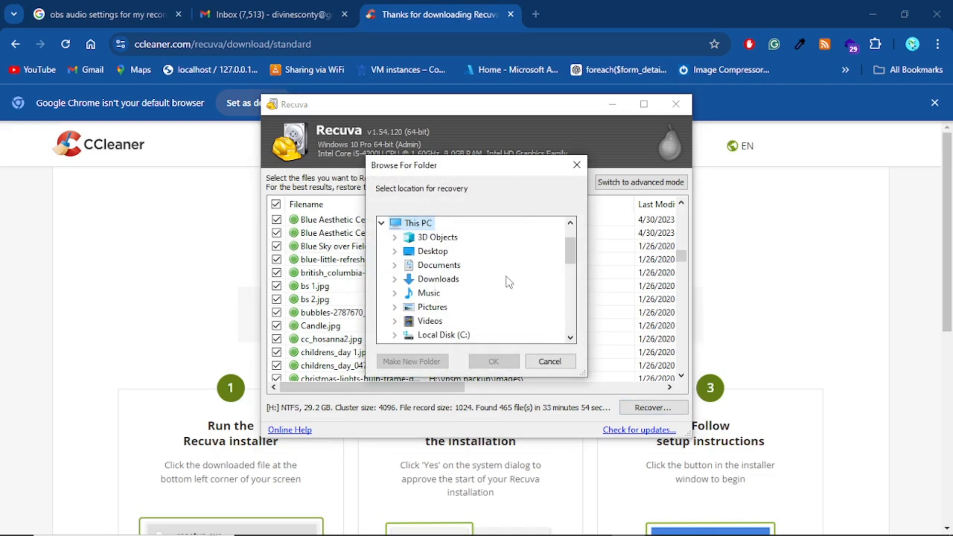
{"action": "scroll", "scroll_direction": "down", "scroll_amount": 3}
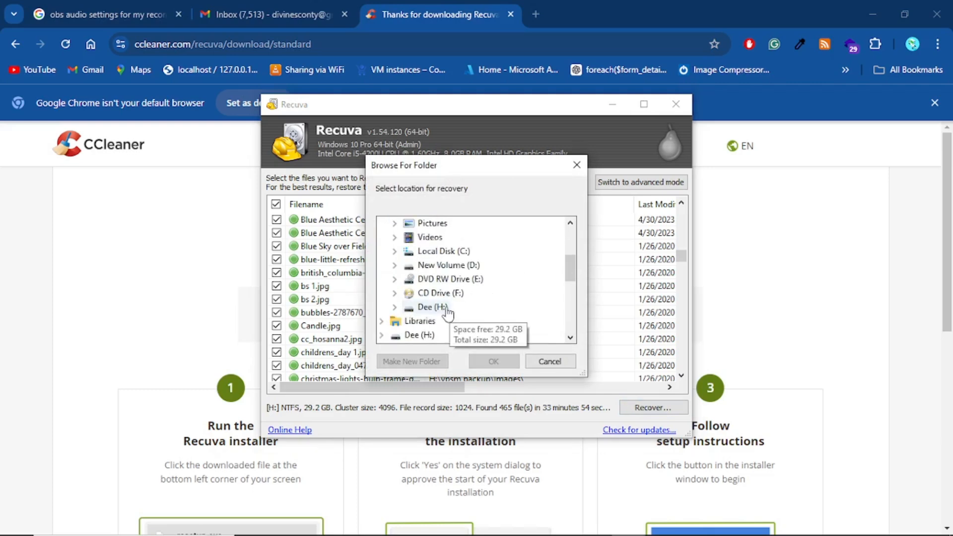
{"action": "left_click", "coordinate": [431, 307]}
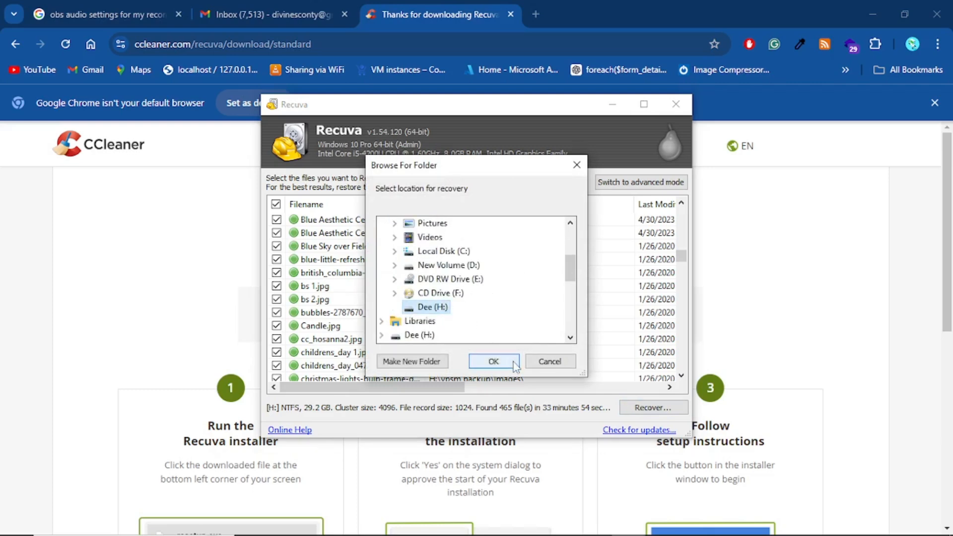
{"action": "left_click", "coordinate": [493, 361]}
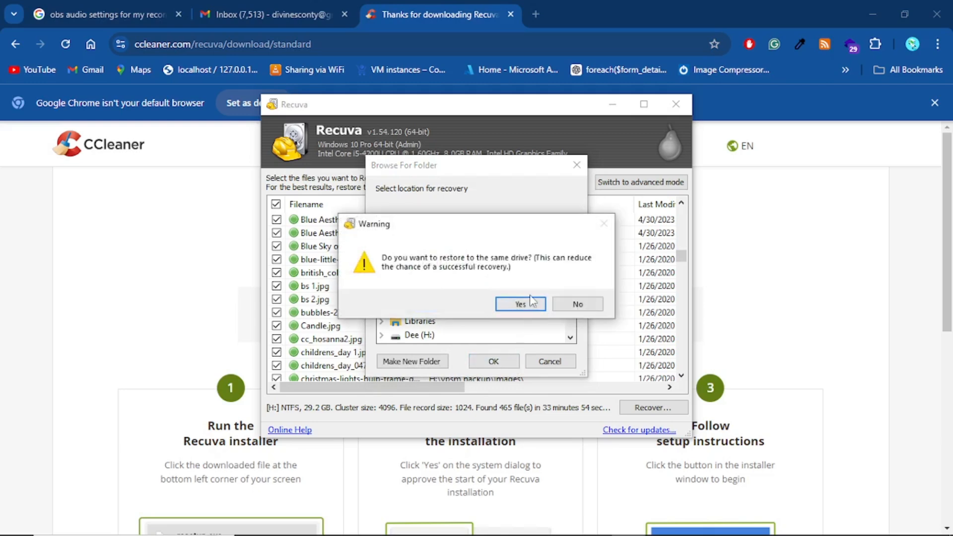
Step: Accept the warning and restore the files to the same H: drive
{"action": "left_click", "coordinate": [520, 304]}
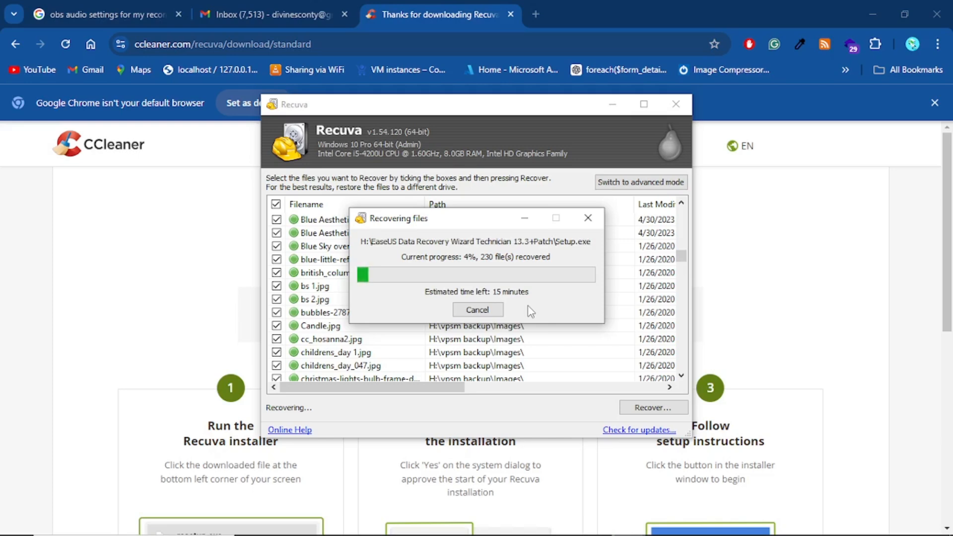
{"action": "mouse_move", "coordinate": [320, 521]}
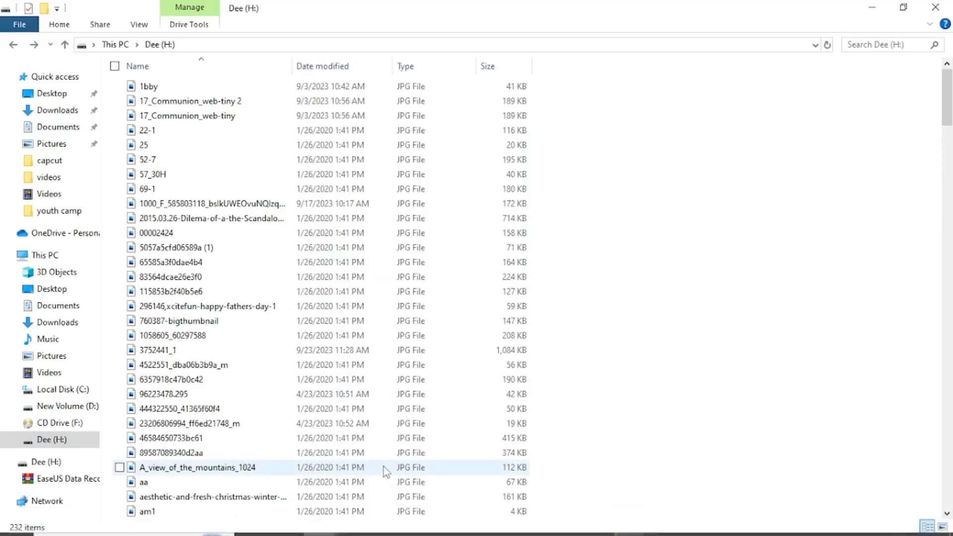
Step: Scroll through the 232 recovered JPG, JSON and VPC files on Dee (H:)
{"action": "scroll", "scroll_direction": "down", "scroll_amount": 3}
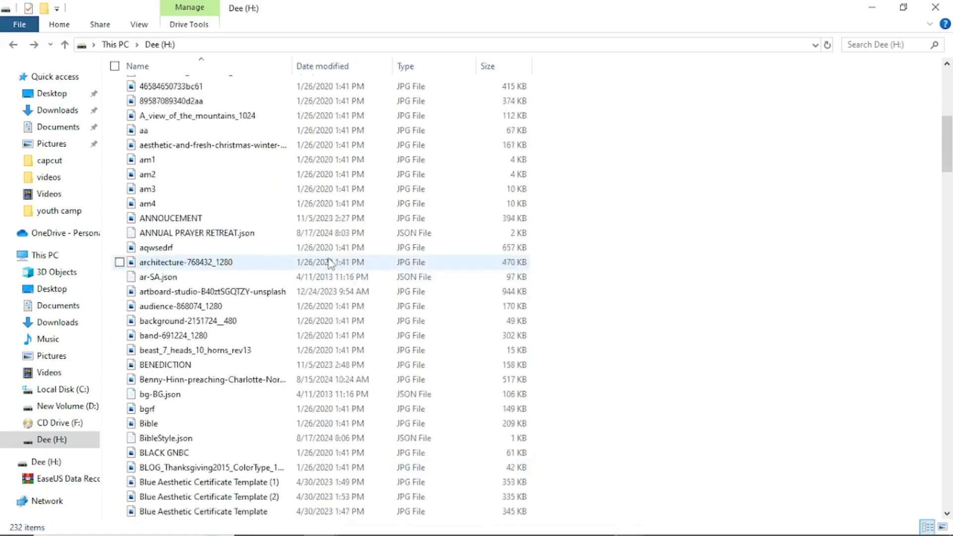
{"action": "scroll", "scroll_direction": "down", "scroll_amount": 3}
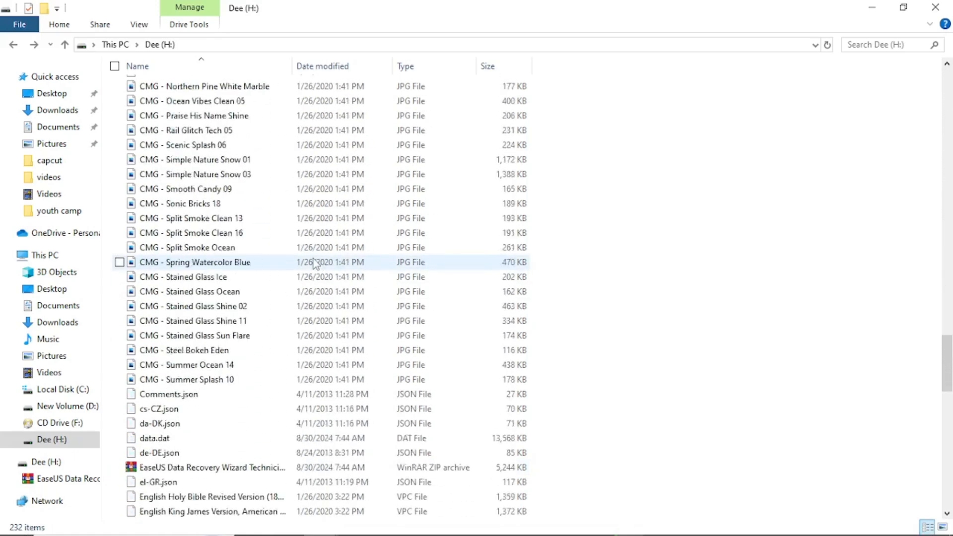
{"action": "scroll", "scroll_direction": "down", "scroll_amount": 3}
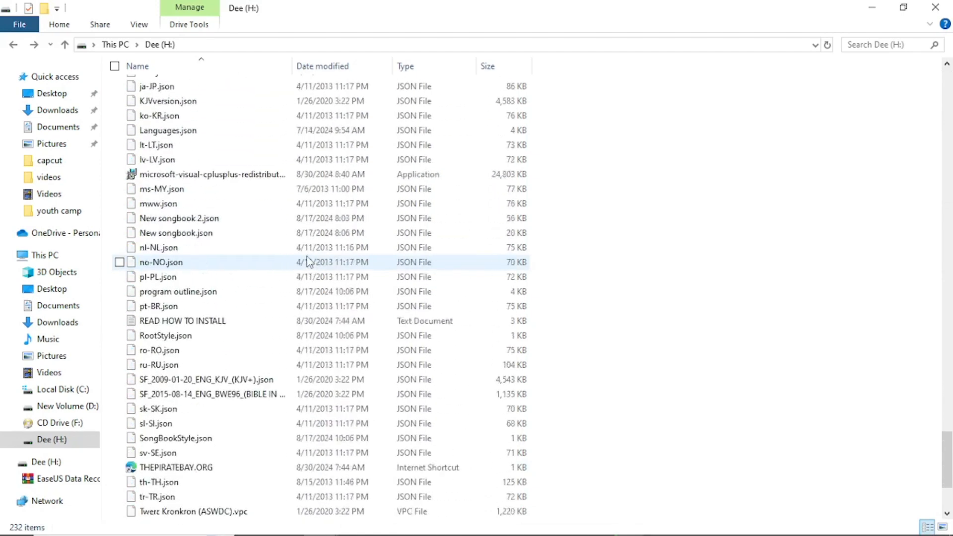
{"action": "scroll", "scroll_direction": "down", "scroll_amount": 3}
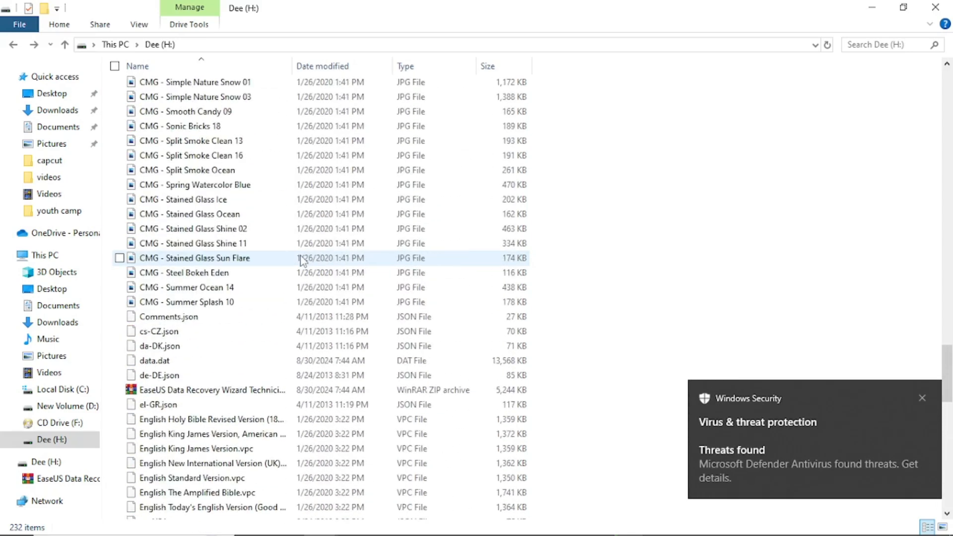
{"action": "scroll", "scroll_direction": "up", "scroll_amount": 3}
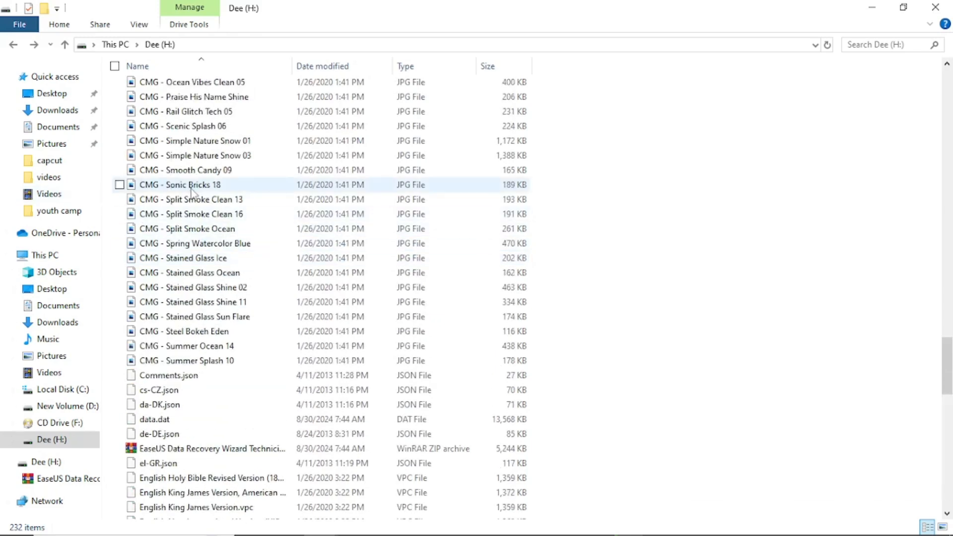
{"action": "left_click", "coordinate": [120, 185]}
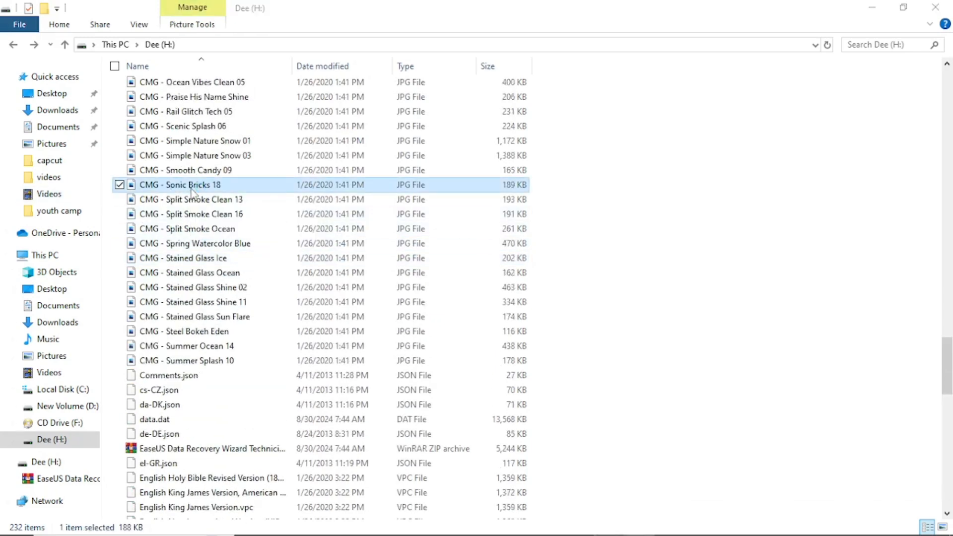
{"action": "double_click", "coordinate": [179, 184]}
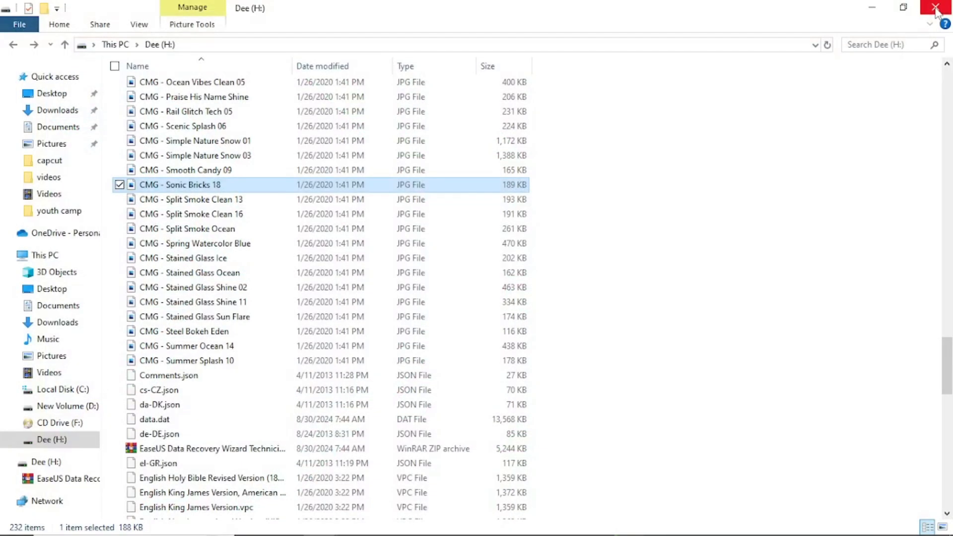
{"action": "mouse_move", "coordinate": [191, 82]}
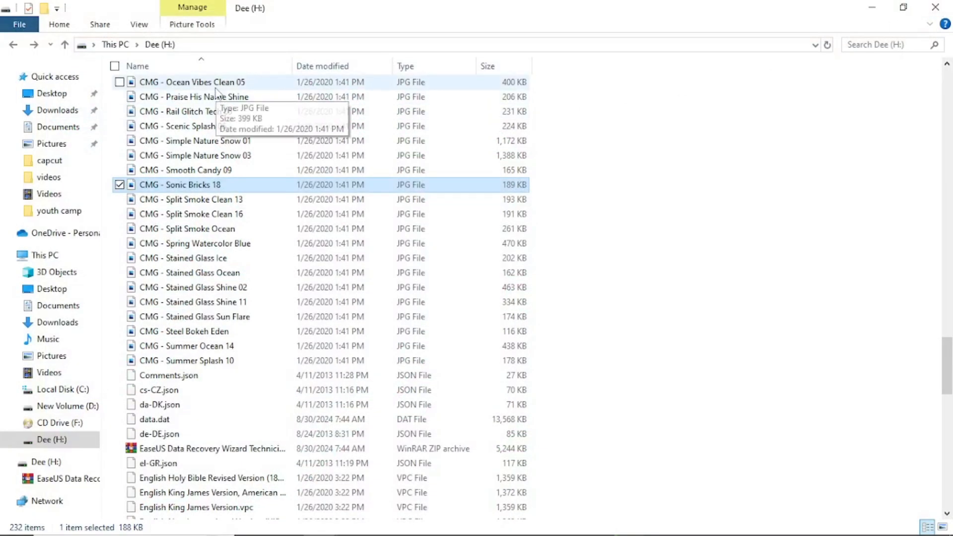
{"action": "double_click", "coordinate": [192, 83]}
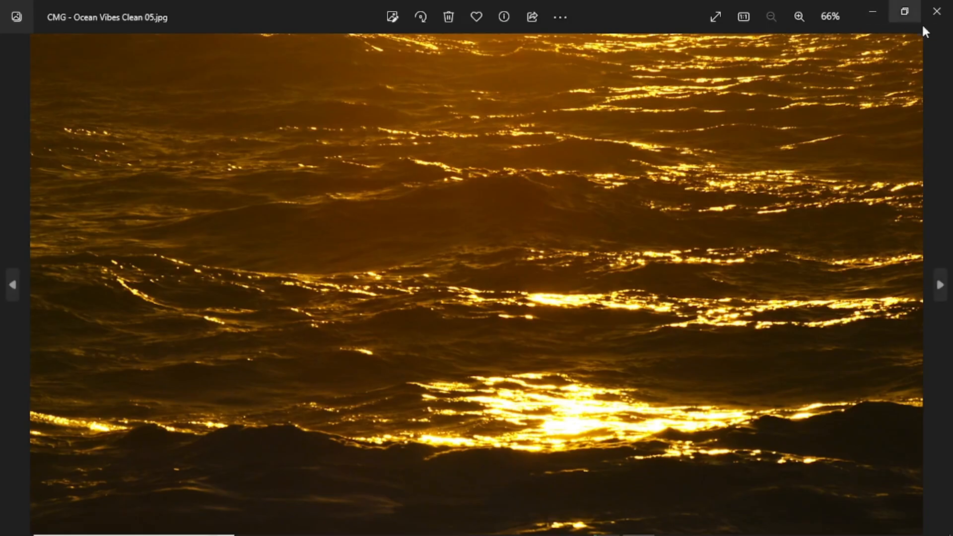
{"action": "left_click", "coordinate": [935, 11]}
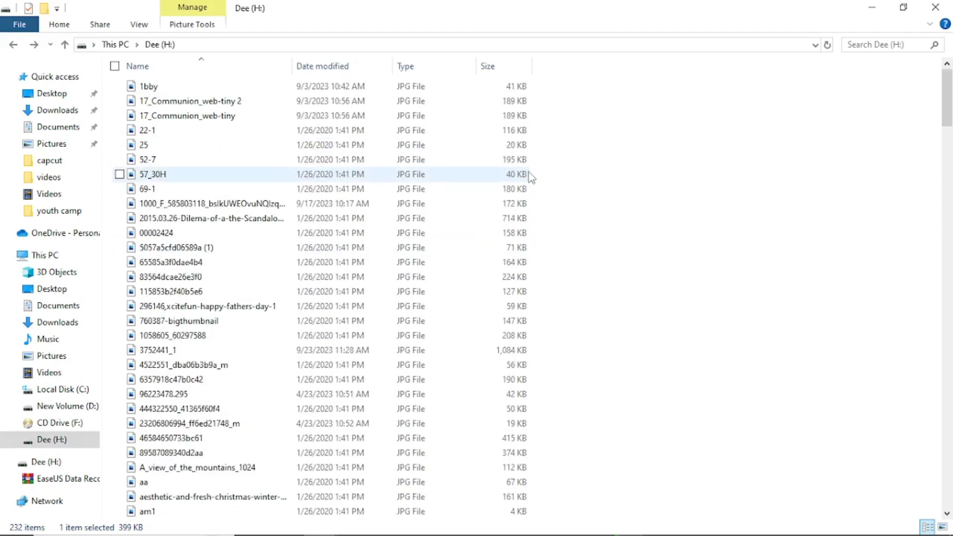
{"action": "scroll", "scroll_direction": "down", "scroll_amount": 3}
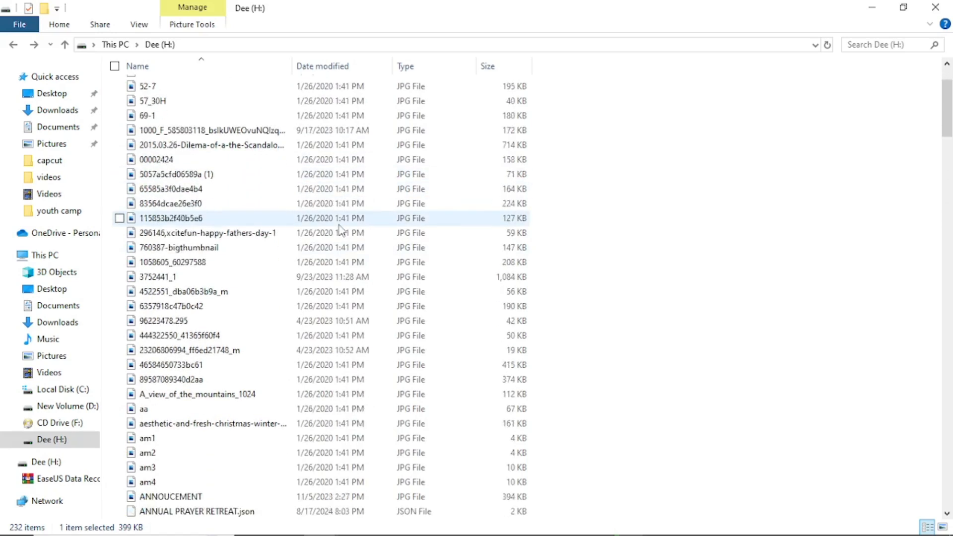
{"action": "scroll", "scroll_direction": "down", "scroll_amount": 3}
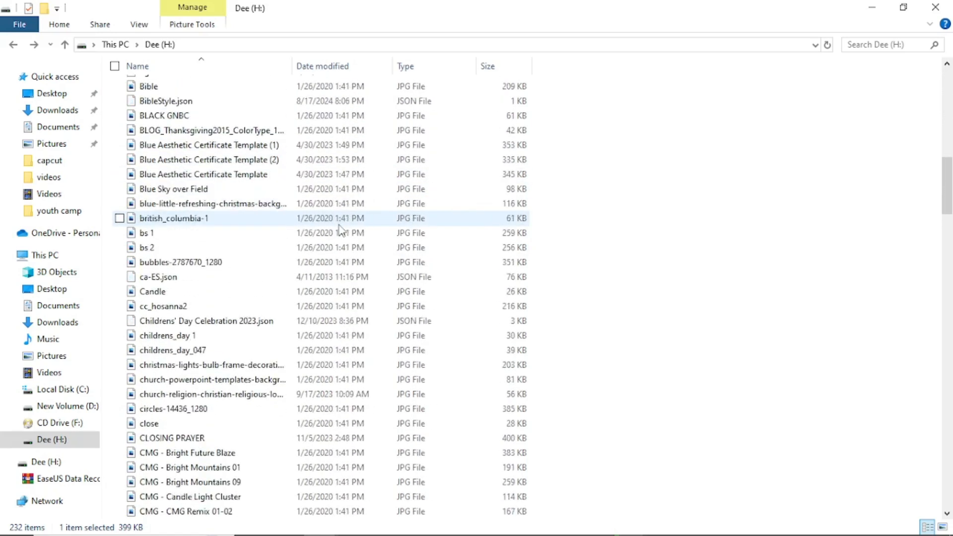
{"action": "scroll", "scroll_direction": "down", "scroll_amount": 3}
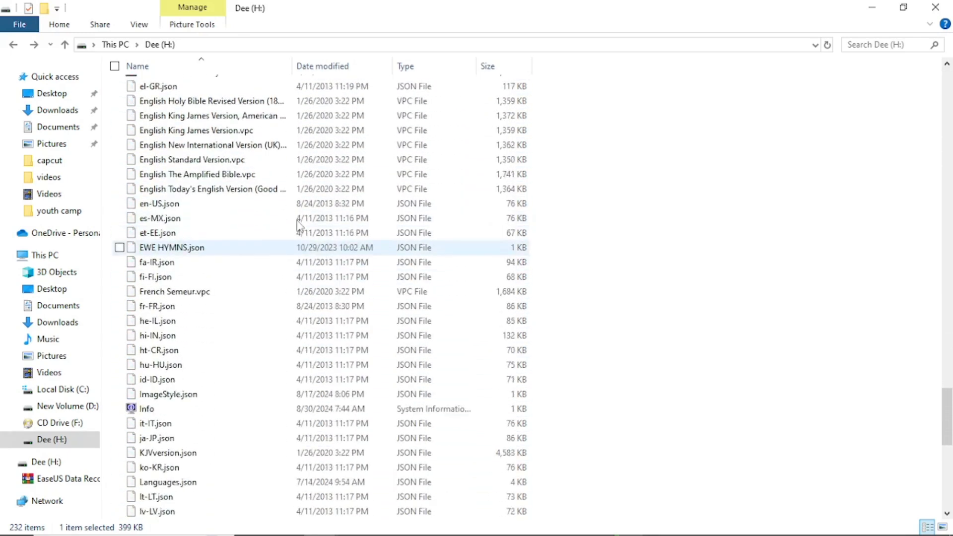
{"action": "scroll", "scroll_direction": "down", "scroll_amount": 3}
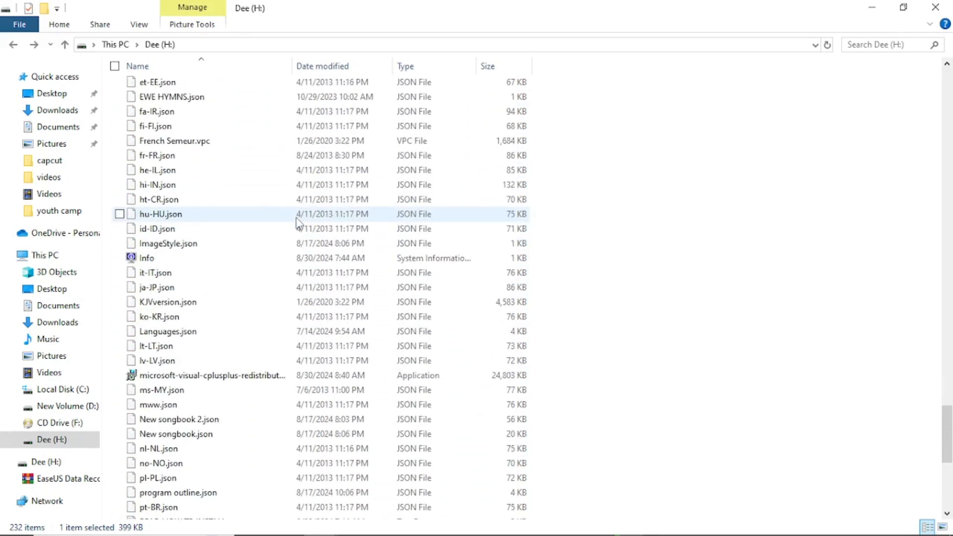
{"action": "scroll", "scroll_direction": "up", "scroll_amount": 3}
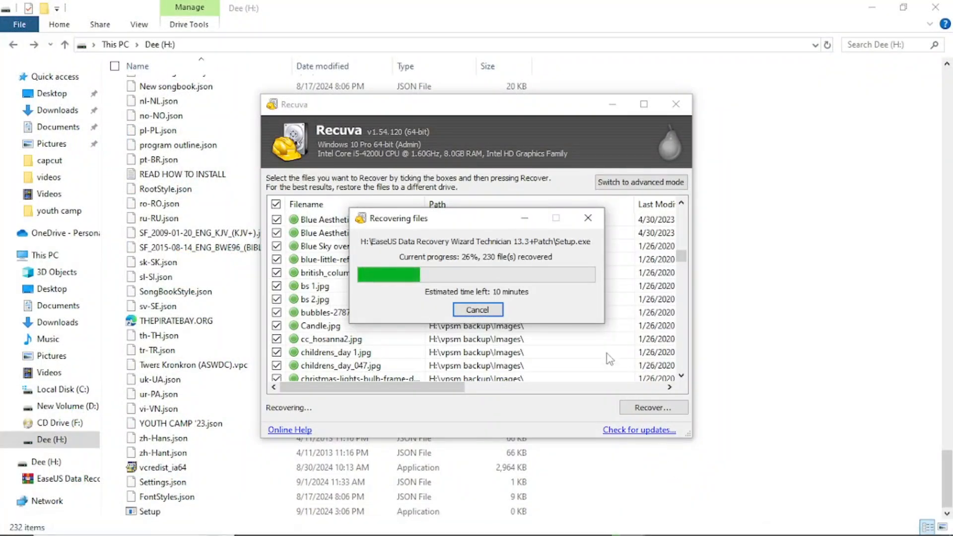
{"action": "mouse_move", "coordinate": [534, 217]}
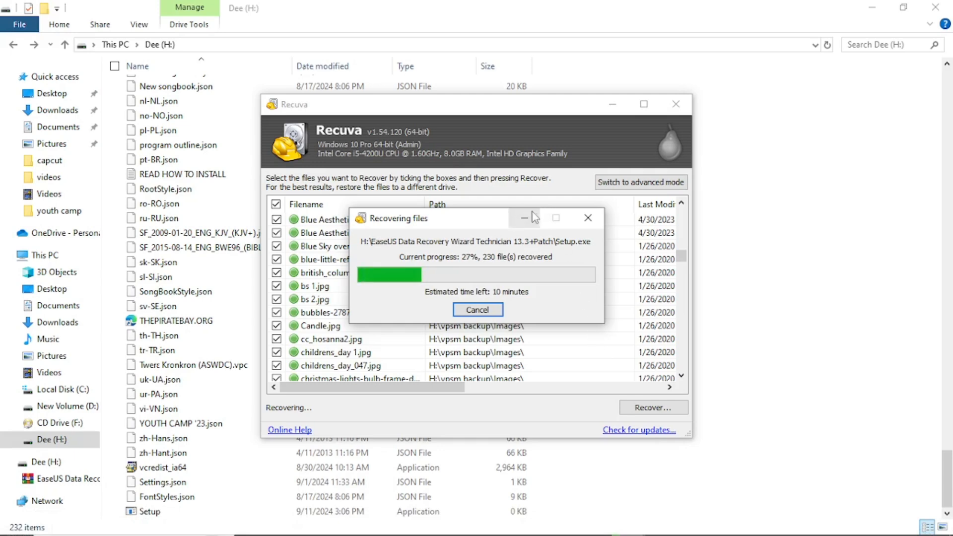
{"action": "mouse_move", "coordinate": [523, 217]}
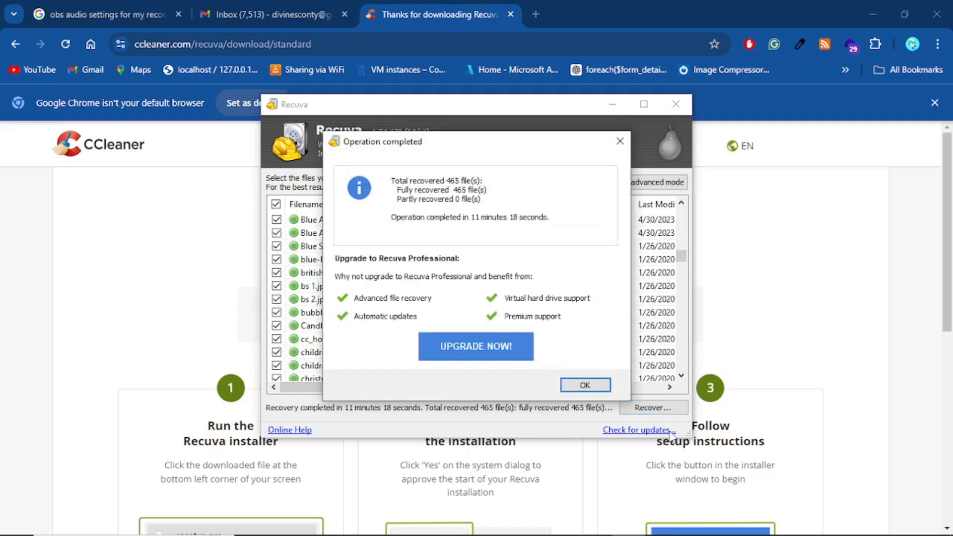
{"action": "mouse_move", "coordinate": [524, 246]}
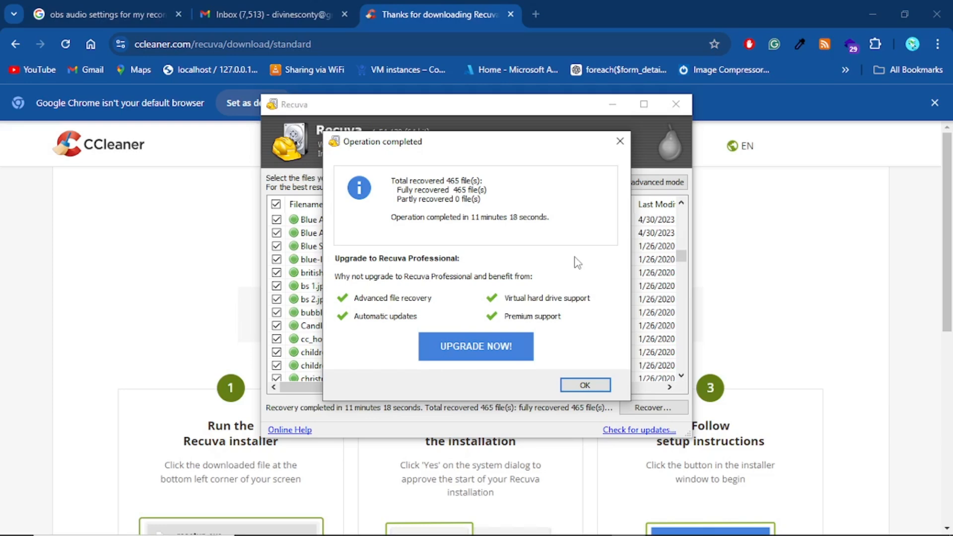
{"action": "mouse_move", "coordinate": [572, 325]}
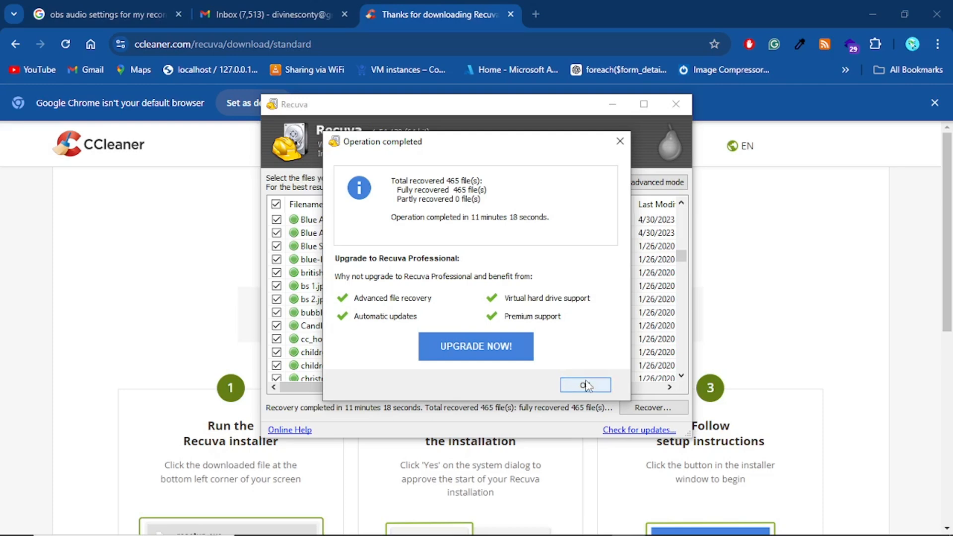
Step: Dismiss the Operation completed notice reporting 465 files recovered
{"action": "left_click", "coordinate": [584, 384]}
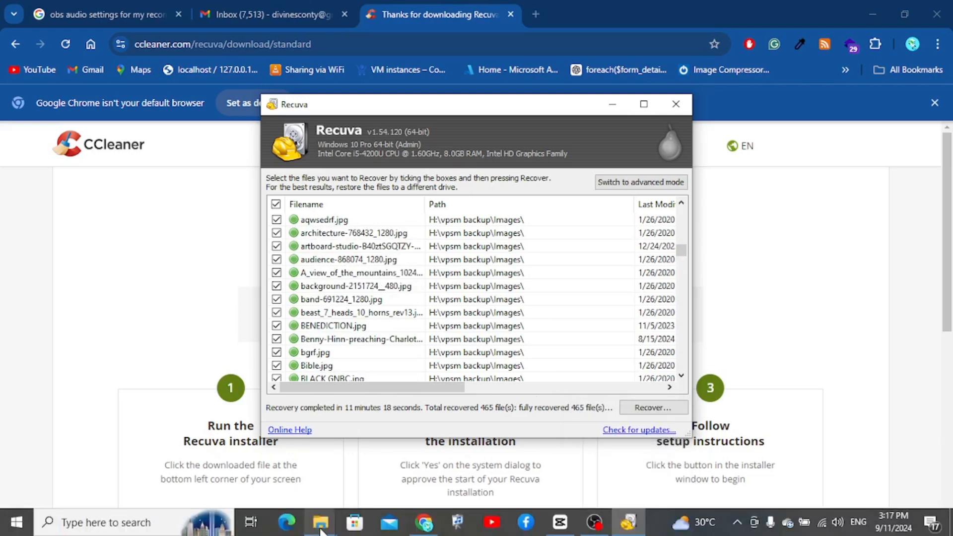
Step: Return to File Explorer and scroll to the recovered MP4 and MKV videos
{"action": "left_click", "coordinate": [319, 522]}
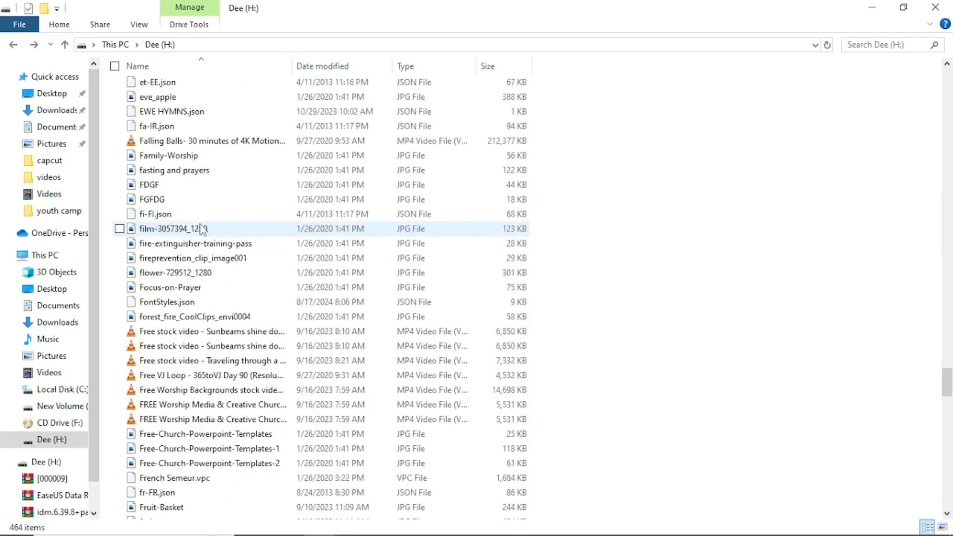
{"action": "scroll", "scroll_direction": "down", "scroll_amount": 3}
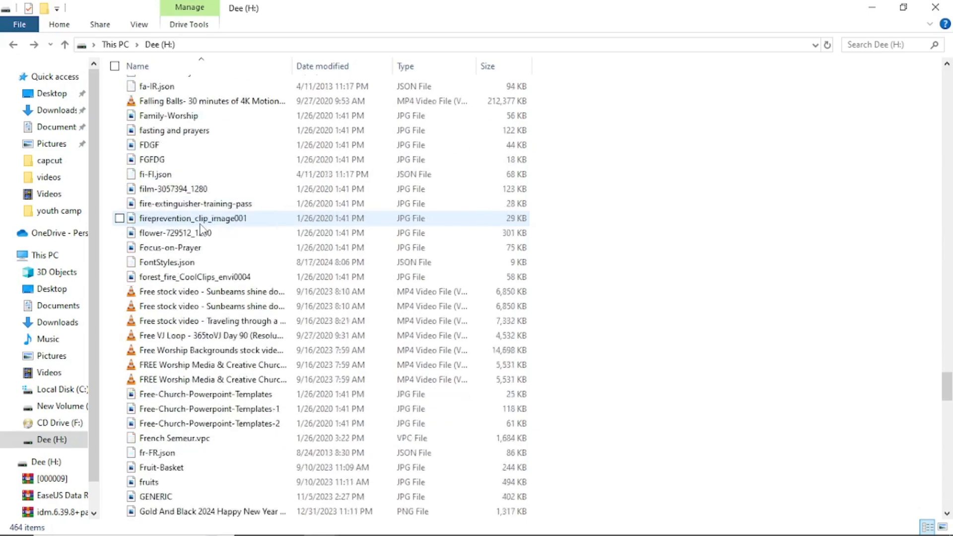
{"action": "scroll", "scroll_direction": "down", "scroll_amount": 3}
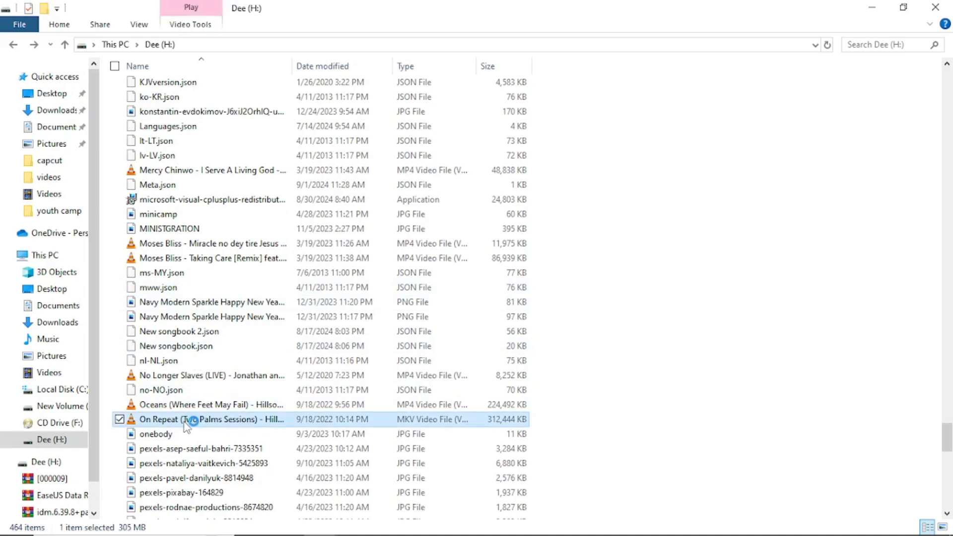
Step: Play the recovered On Repeat MKV in VLC to verify it, then close VLC
{"action": "double_click", "coordinate": [212, 419]}
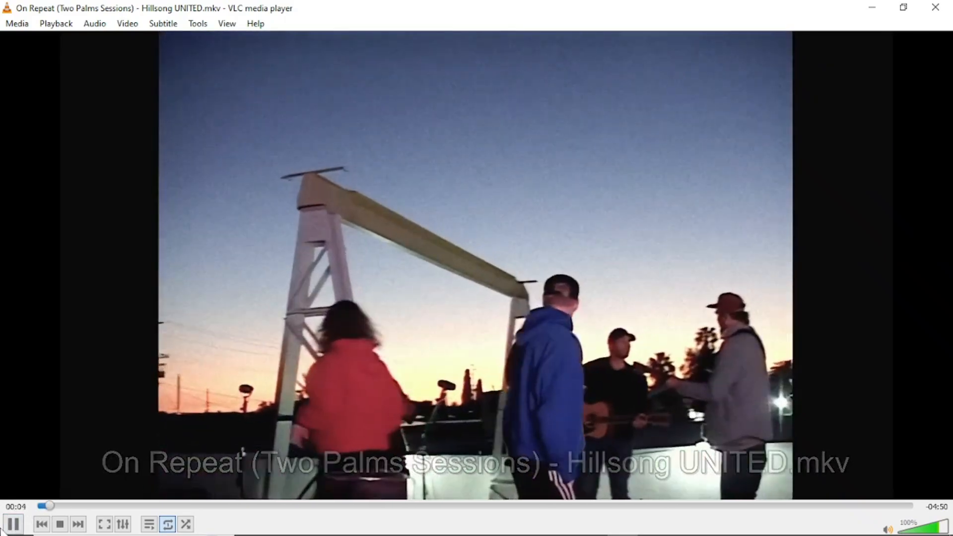
{"action": "left_click", "coordinate": [13, 524]}
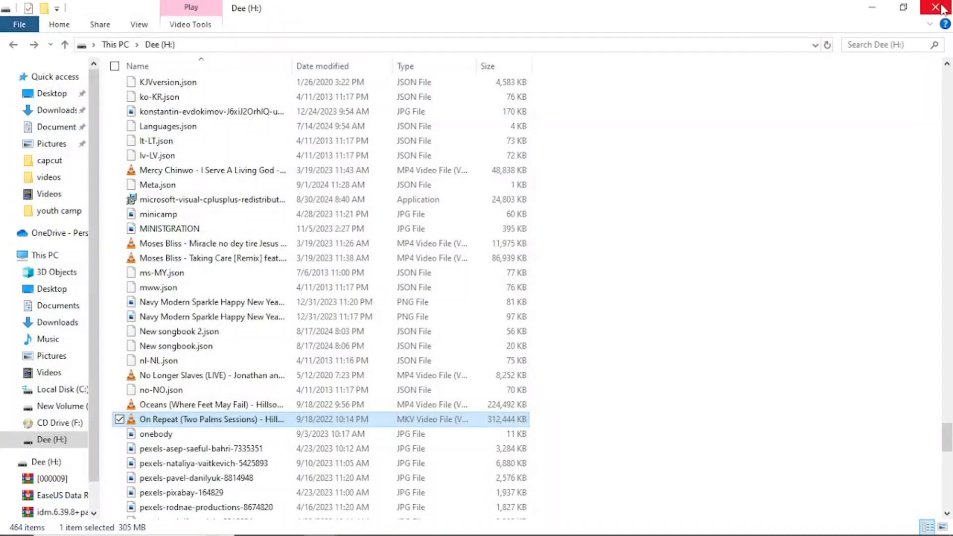
{"action": "mouse_move", "coordinate": [212, 331]}
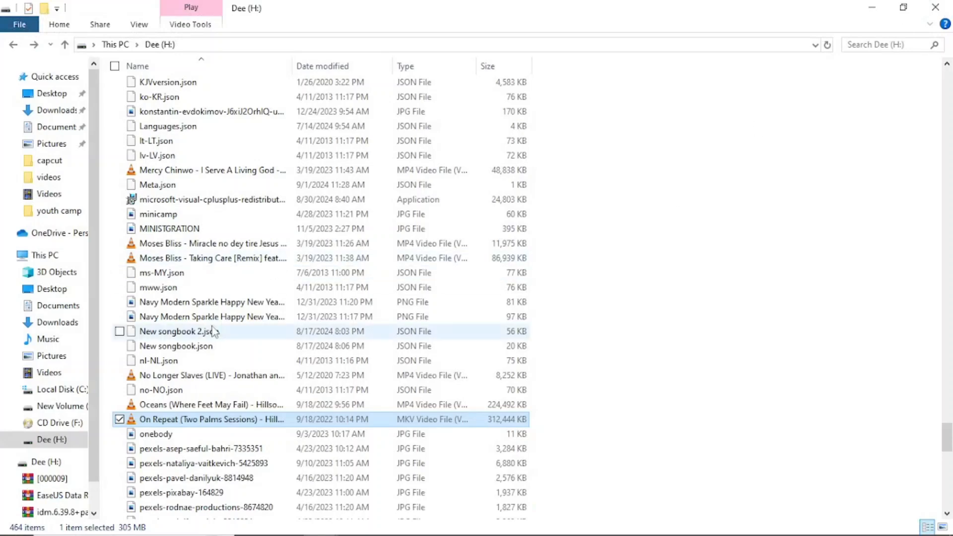
{"action": "scroll", "scroll_direction": "down", "scroll_amount": 3}
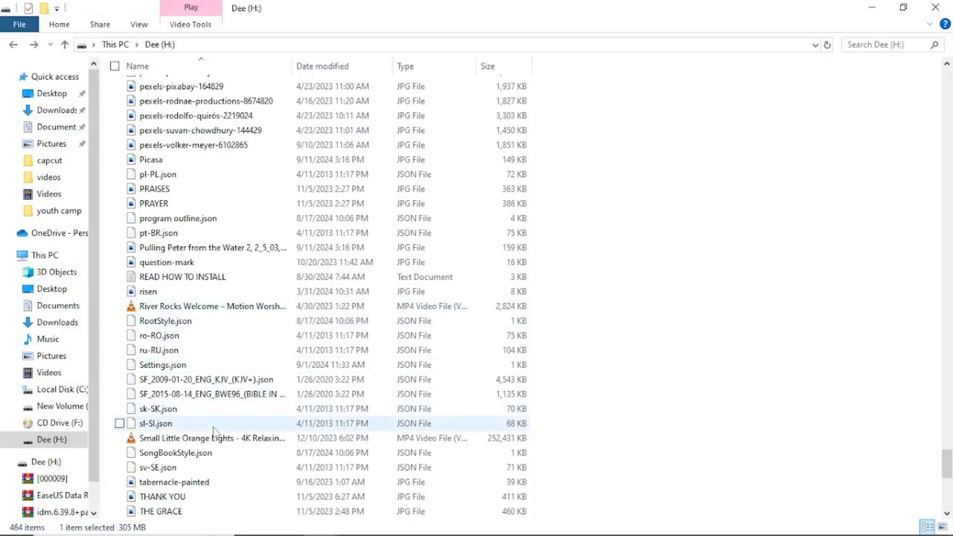
{"action": "scroll", "scroll_direction": "down", "scroll_amount": 3}
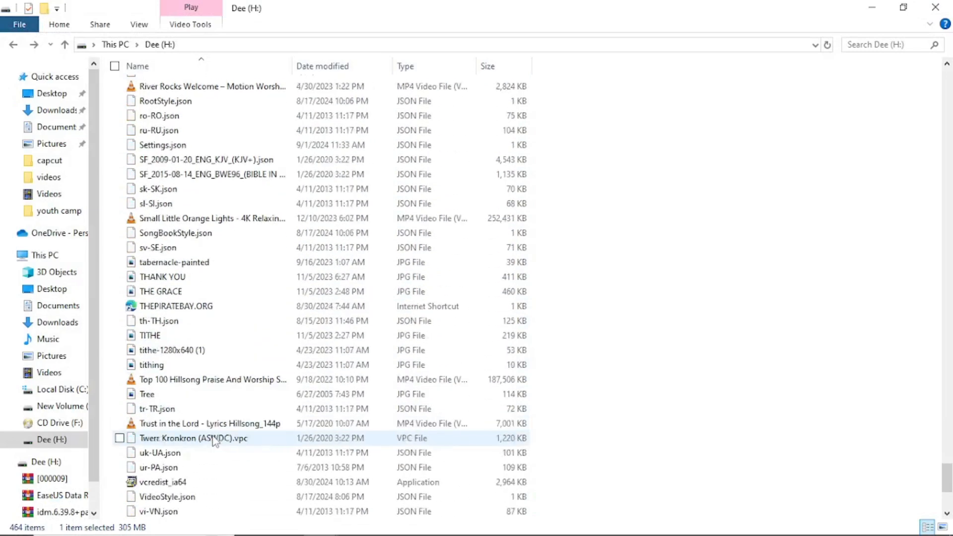
{"action": "scroll", "scroll_direction": "down", "scroll_amount": 3}
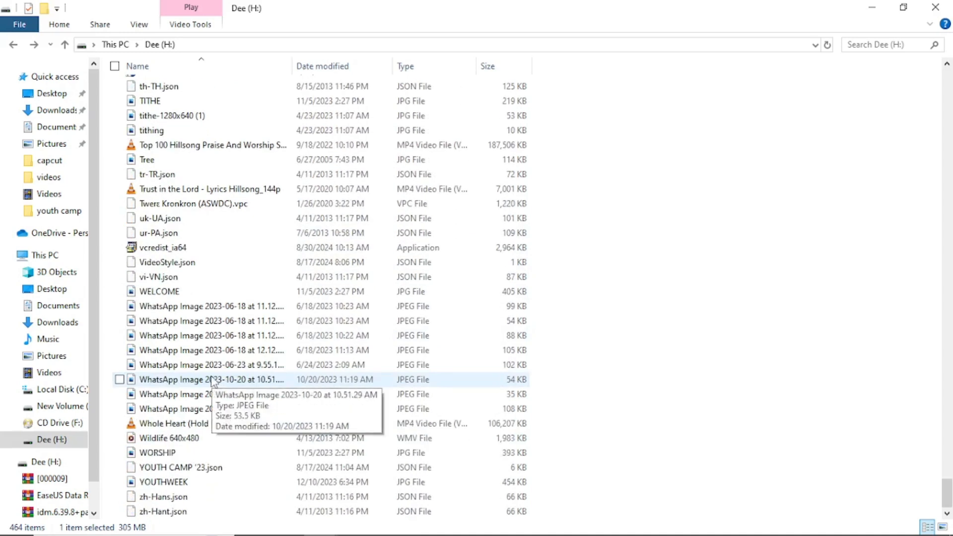
{"action": "left_click", "coordinate": [209, 422]}
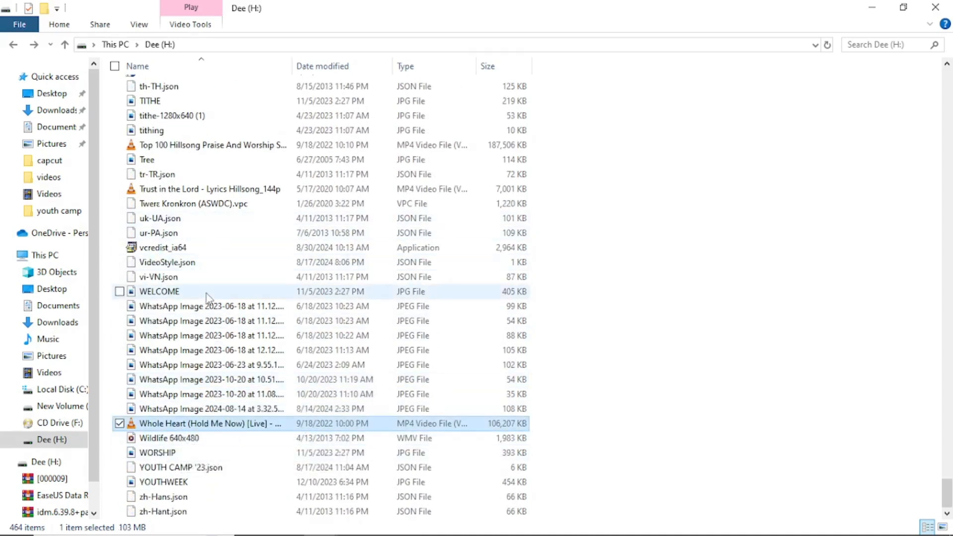
{"action": "scroll", "scroll_direction": "up", "scroll_amount": 3}
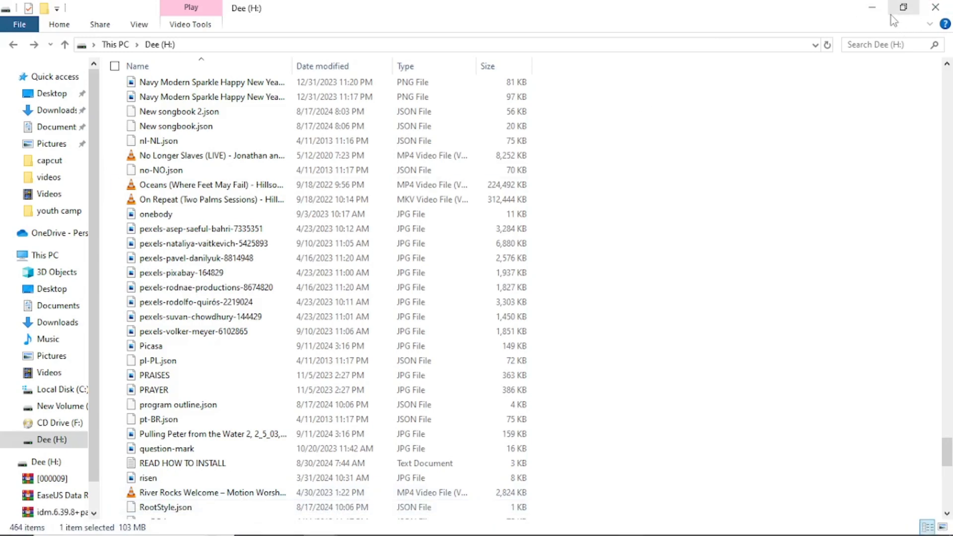
{"action": "mouse_move", "coordinate": [732, 207]}
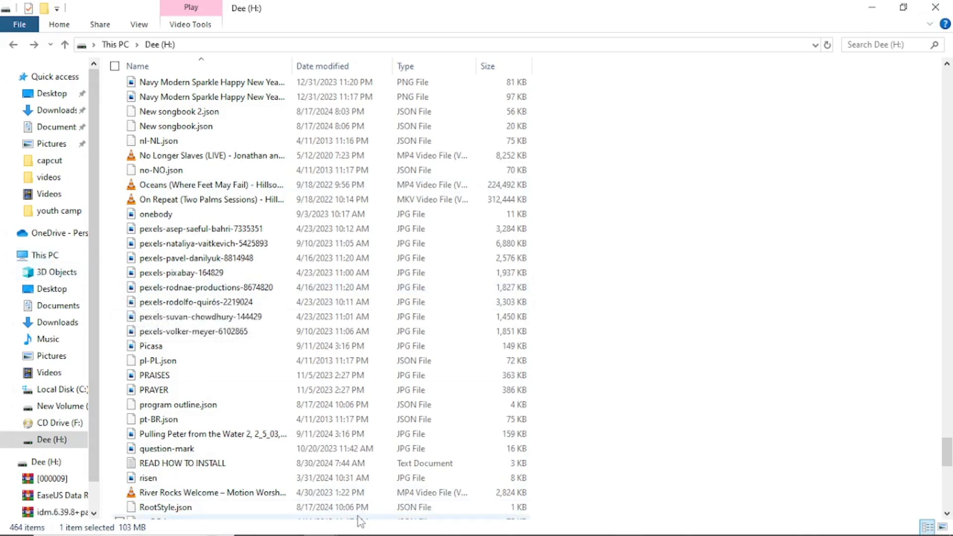
{"action": "left_click", "coordinate": [43, 255]}
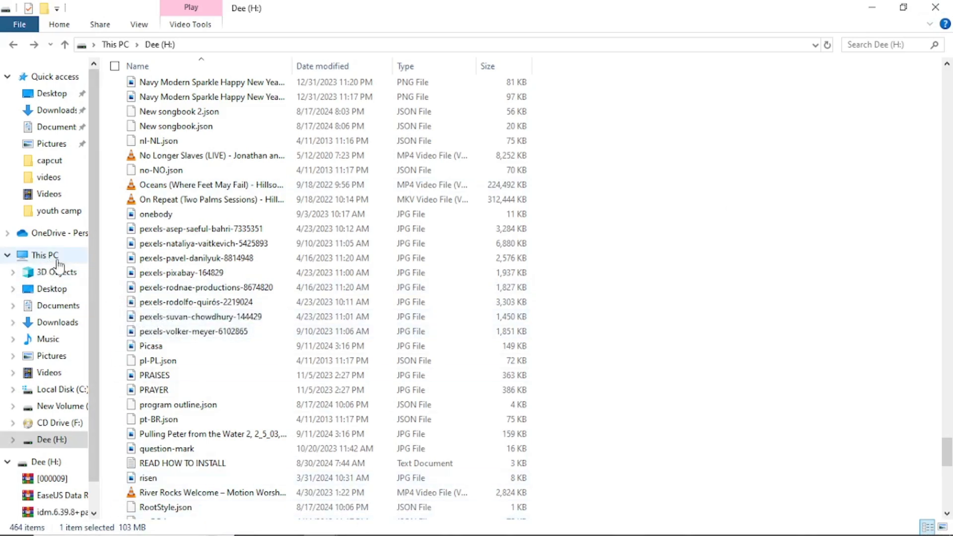
Step: Return to This PC, close Recuva, and bring up Windows search
{"action": "left_click", "coordinate": [44, 255]}
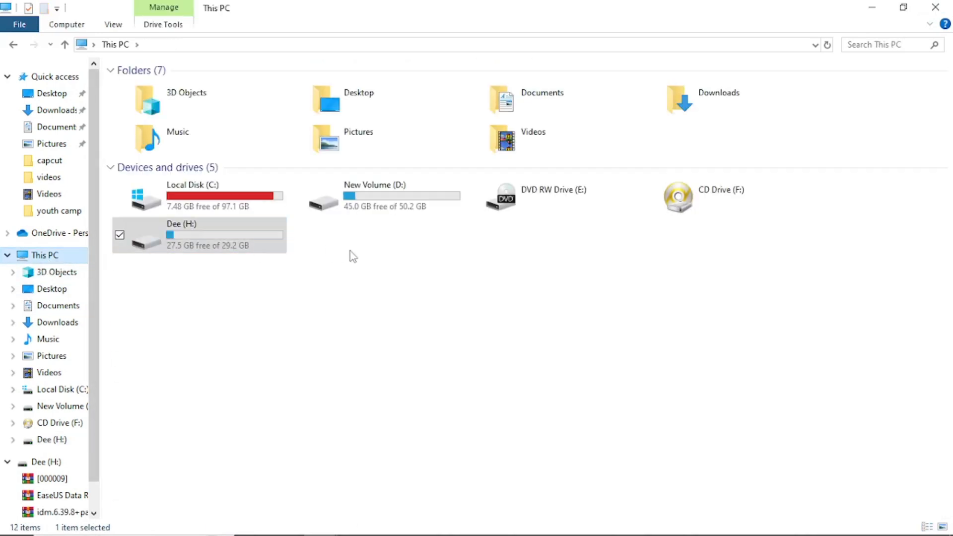
{"action": "mouse_move", "coordinate": [375, 297]}
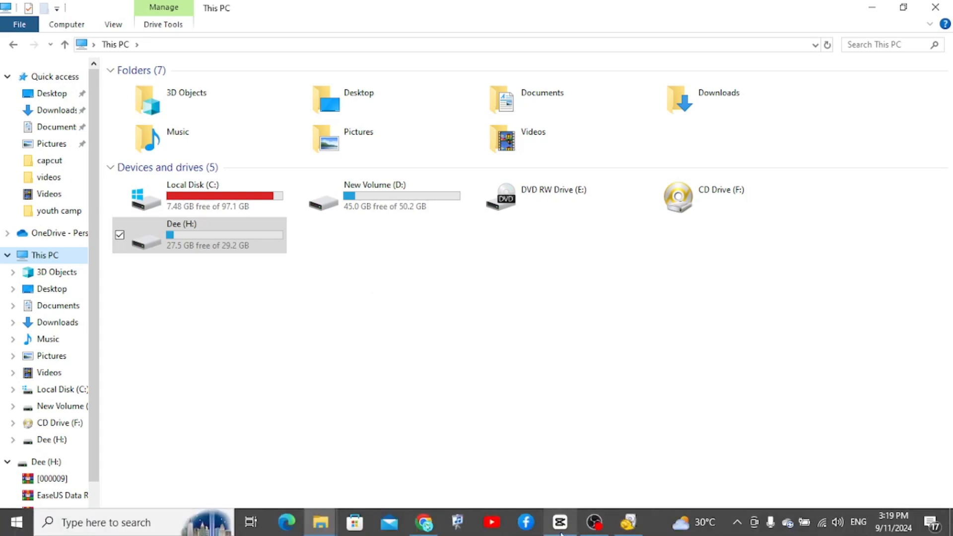
{"action": "left_click", "coordinate": [627, 521]}
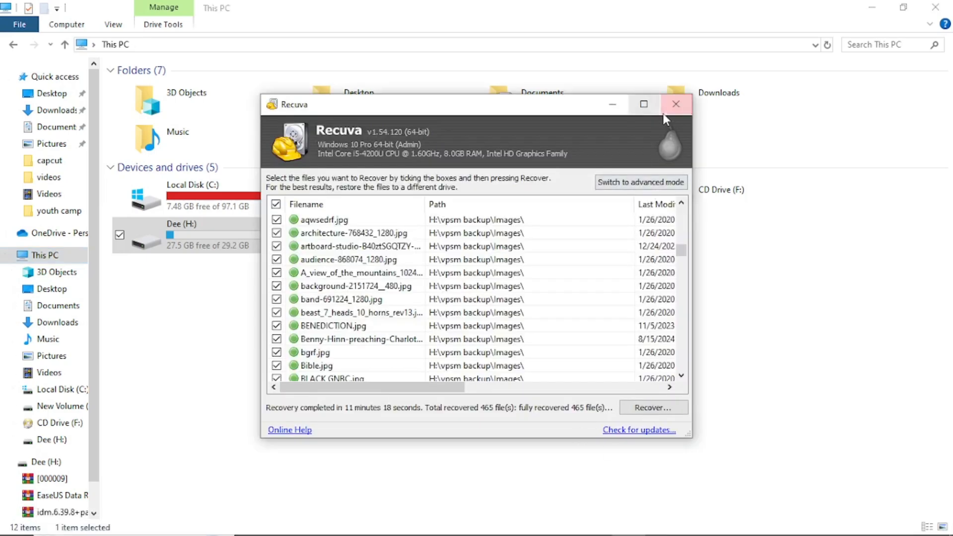
{"action": "left_click", "coordinate": [675, 104]}
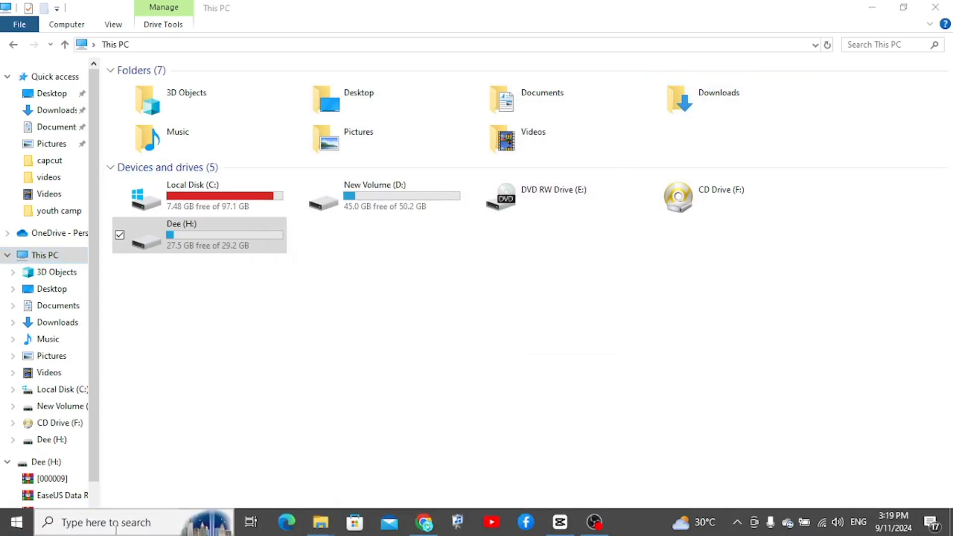
{"action": "left_click", "coordinate": [106, 522]}
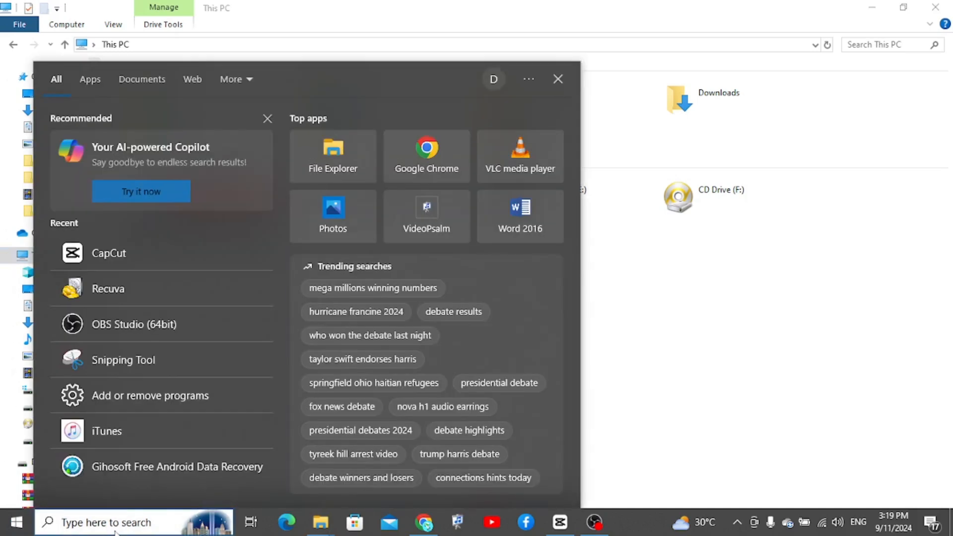